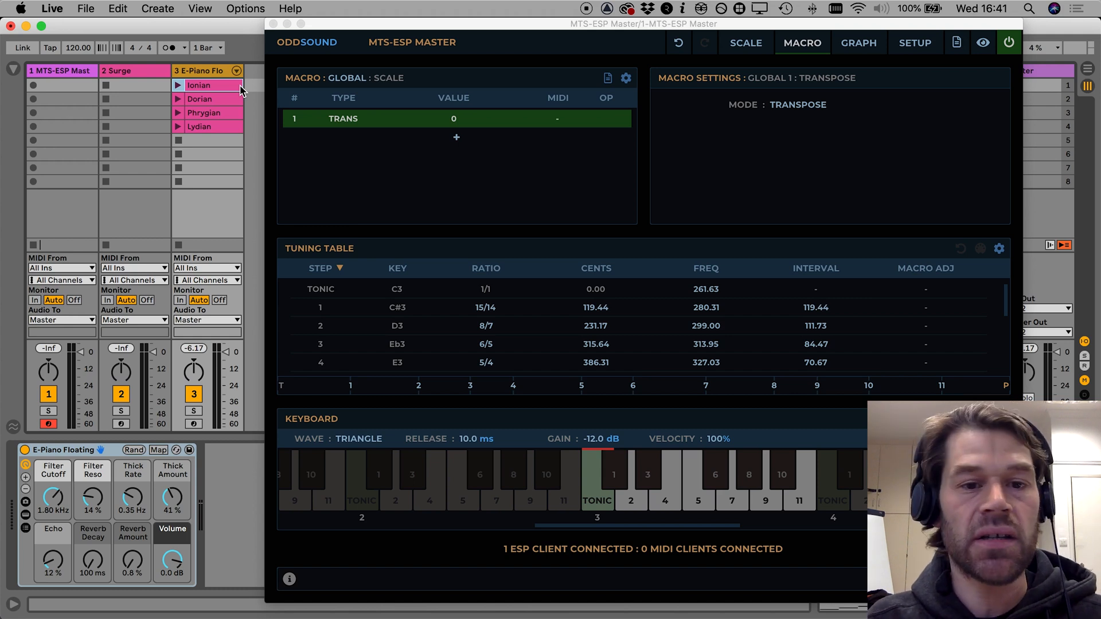
mouse_move(839, 108)
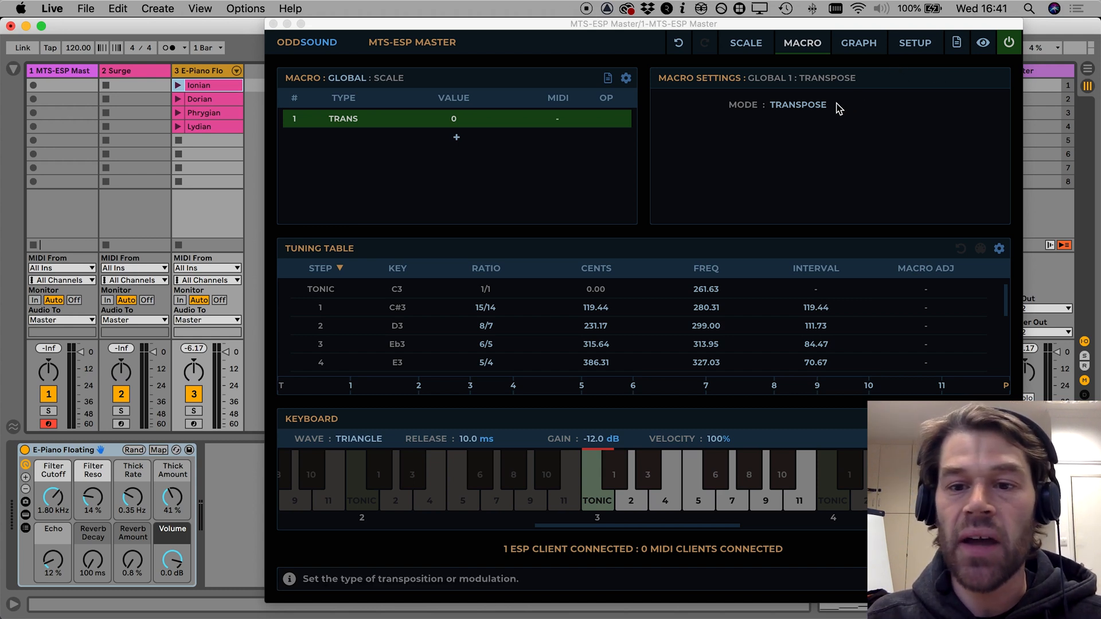
Show the active 7-Limit 12 free scale with its 12-step tuning table
click(797, 105)
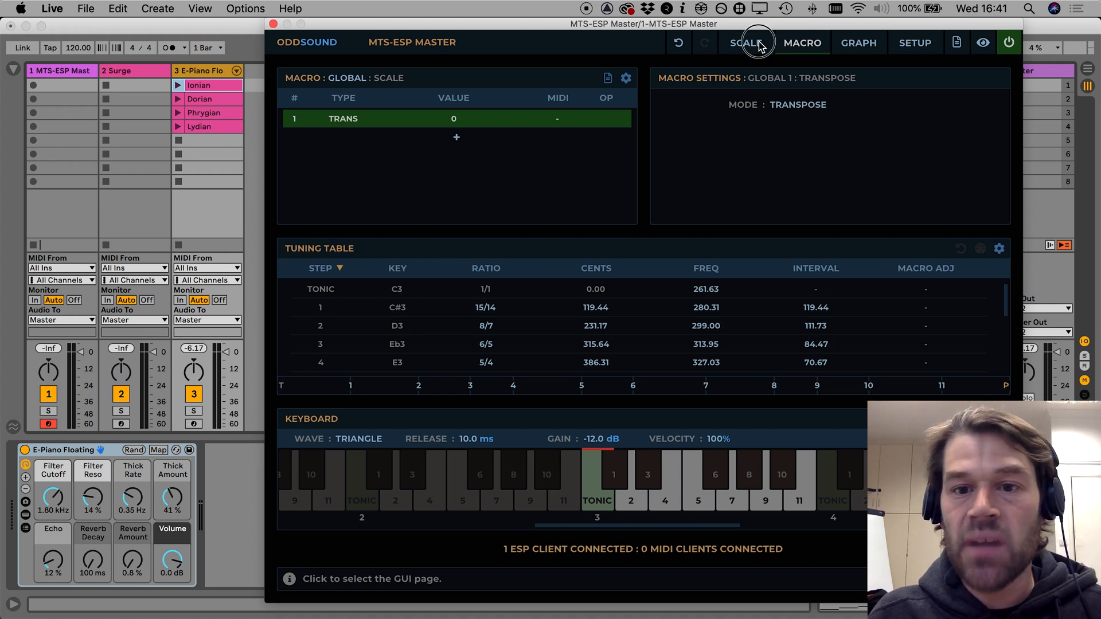
click(746, 43)
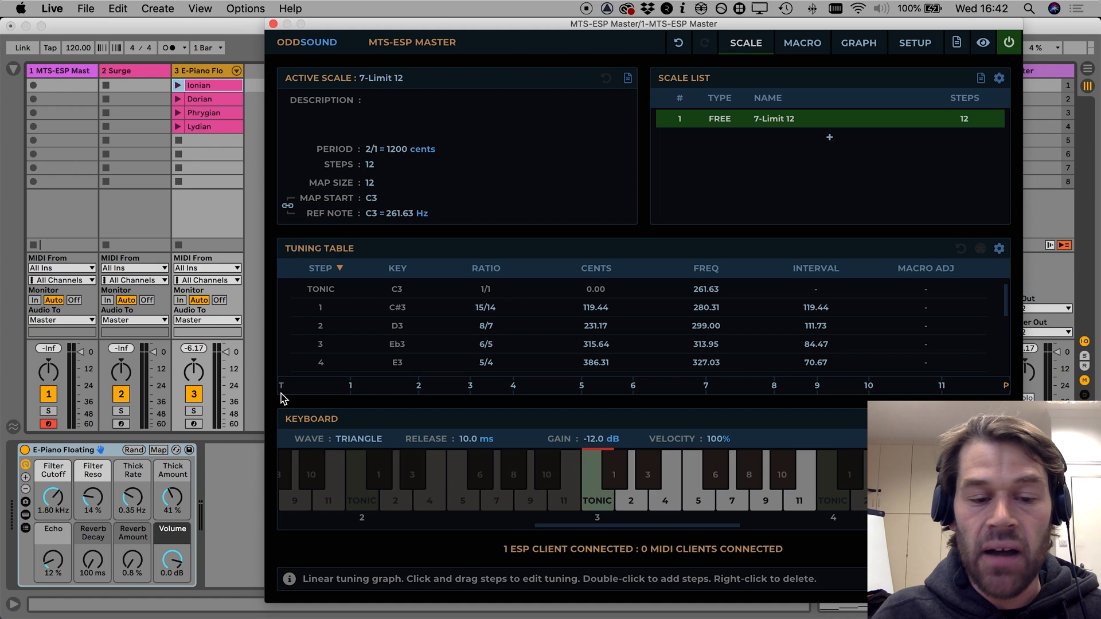
mouse_move(410, 395)
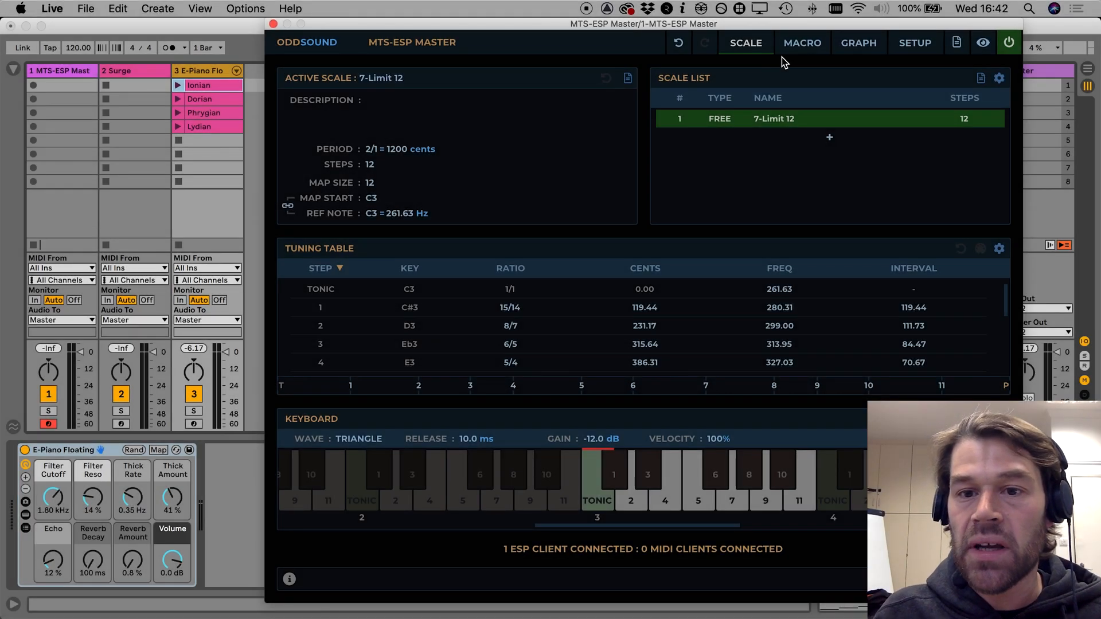
Add a new Trans macro in Transpose mode, valued 0, to the empty macro list
click(802, 43)
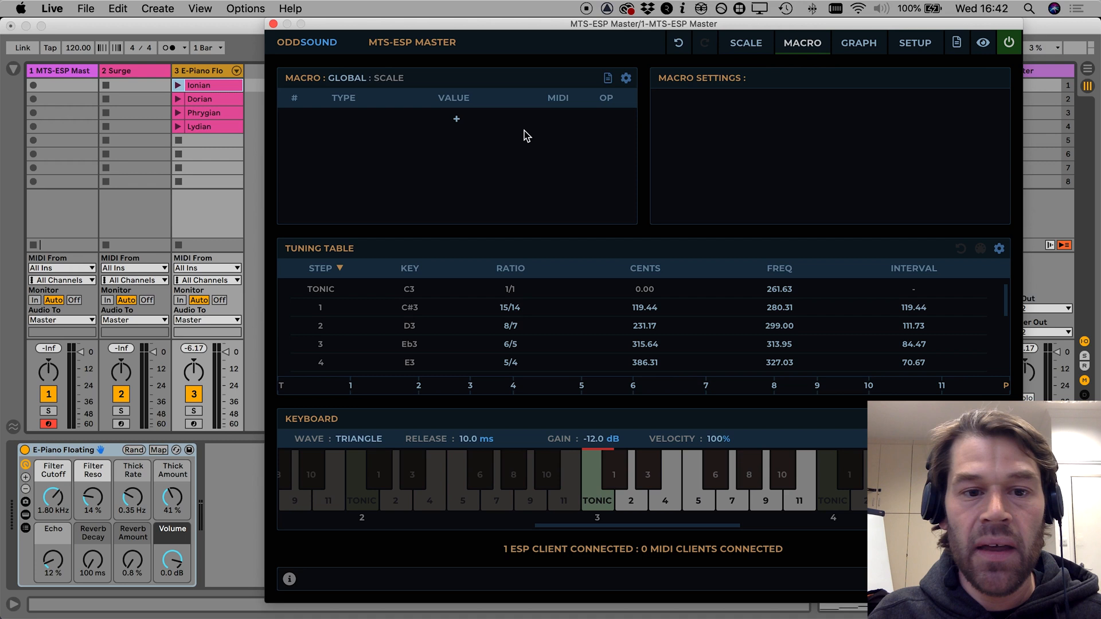
click(456, 118)
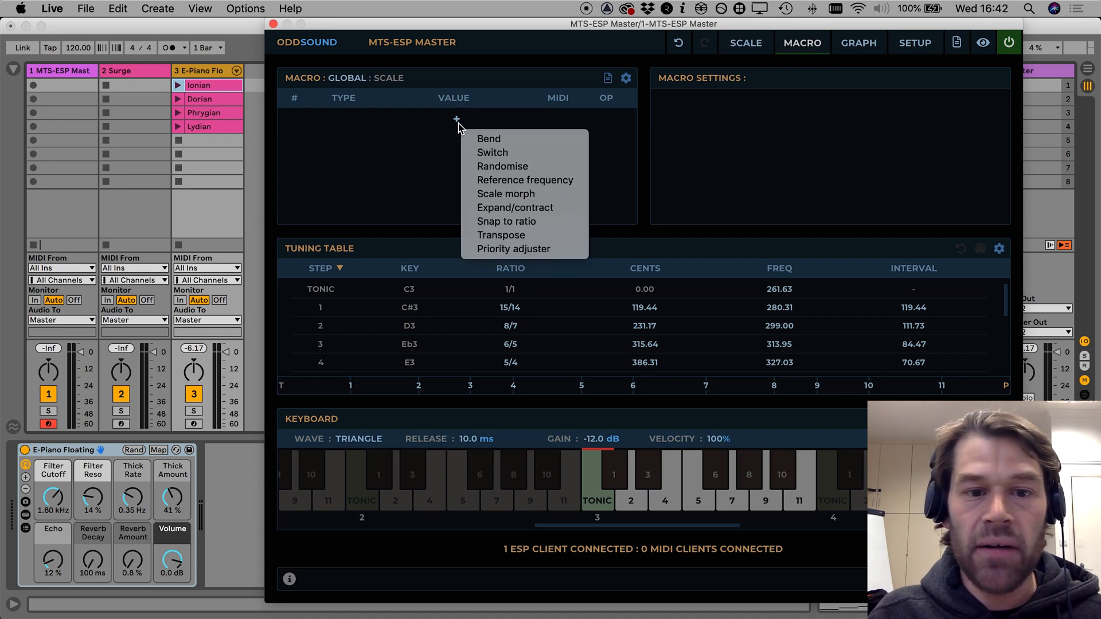
click(500, 235)
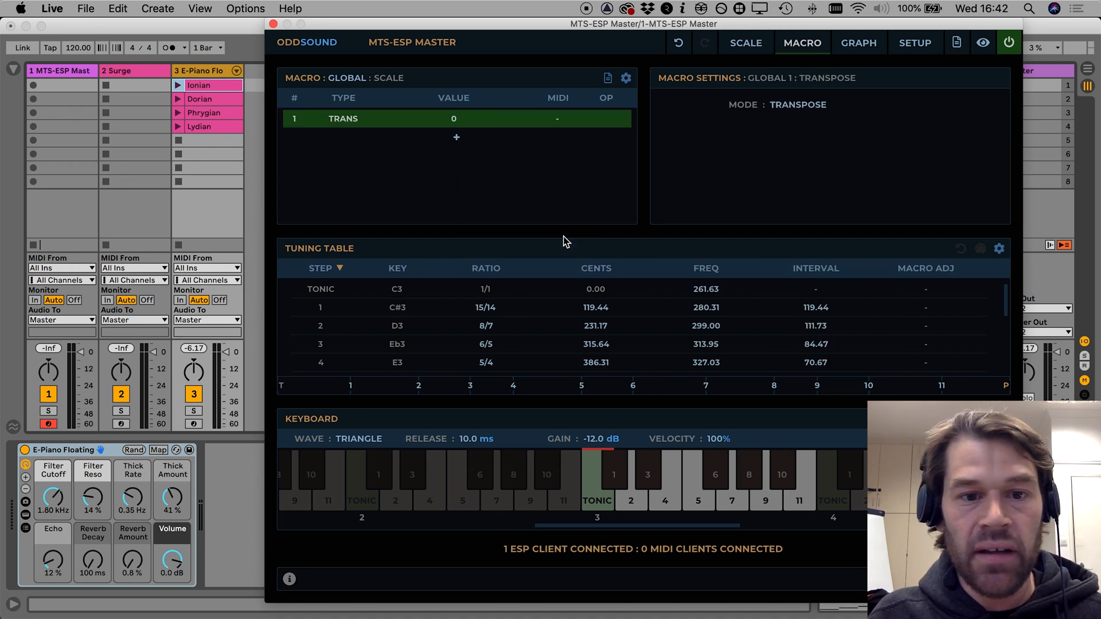
mouse_move(481, 120)
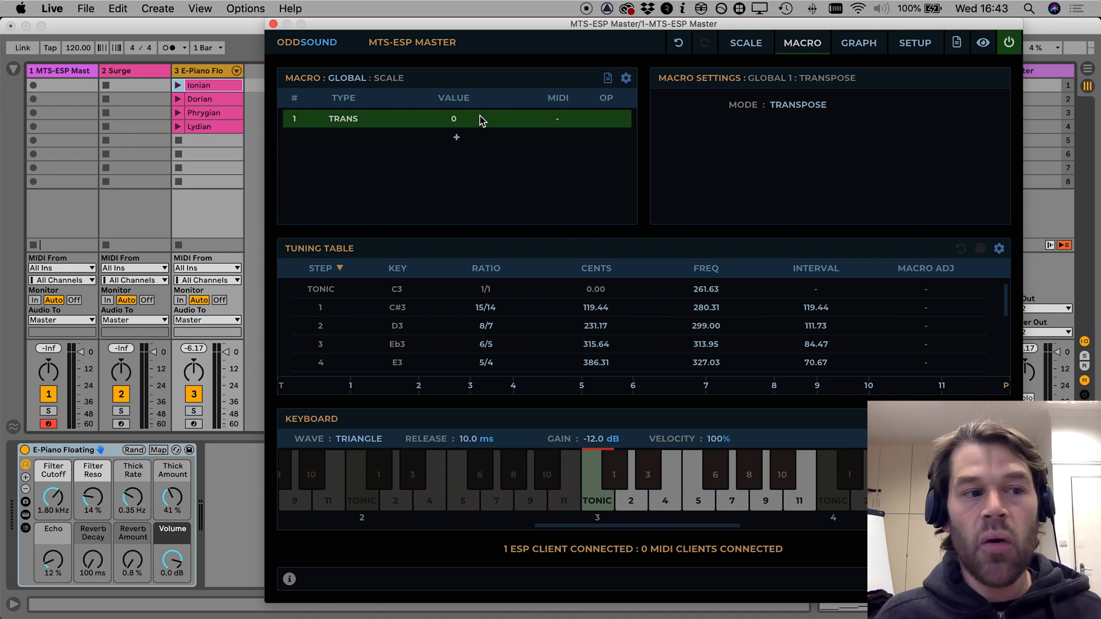
mouse_move(680, 93)
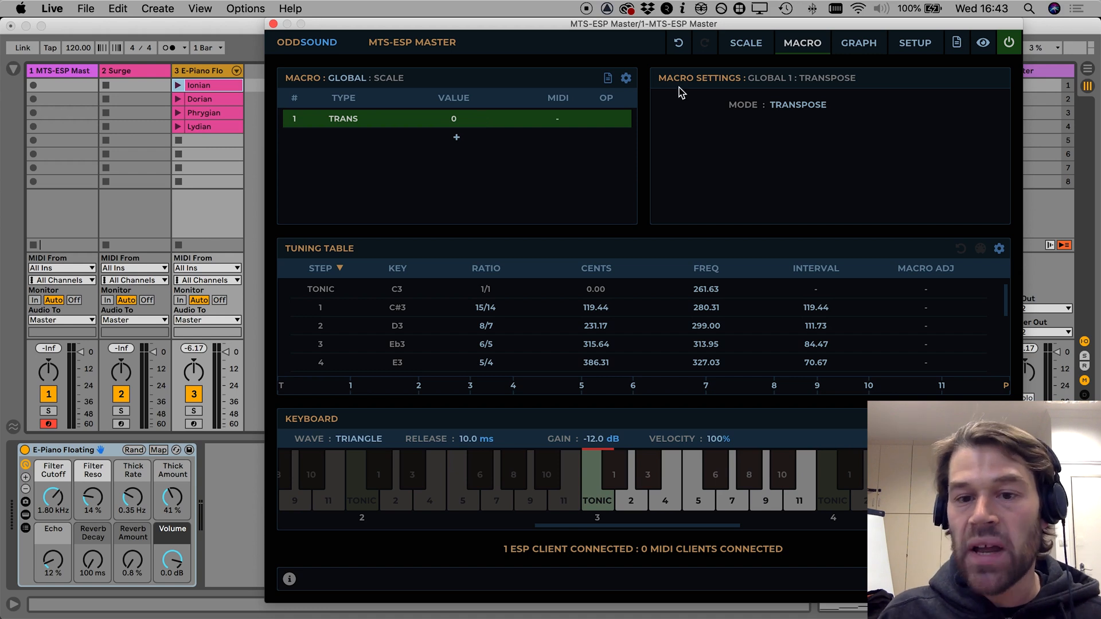
click(798, 104)
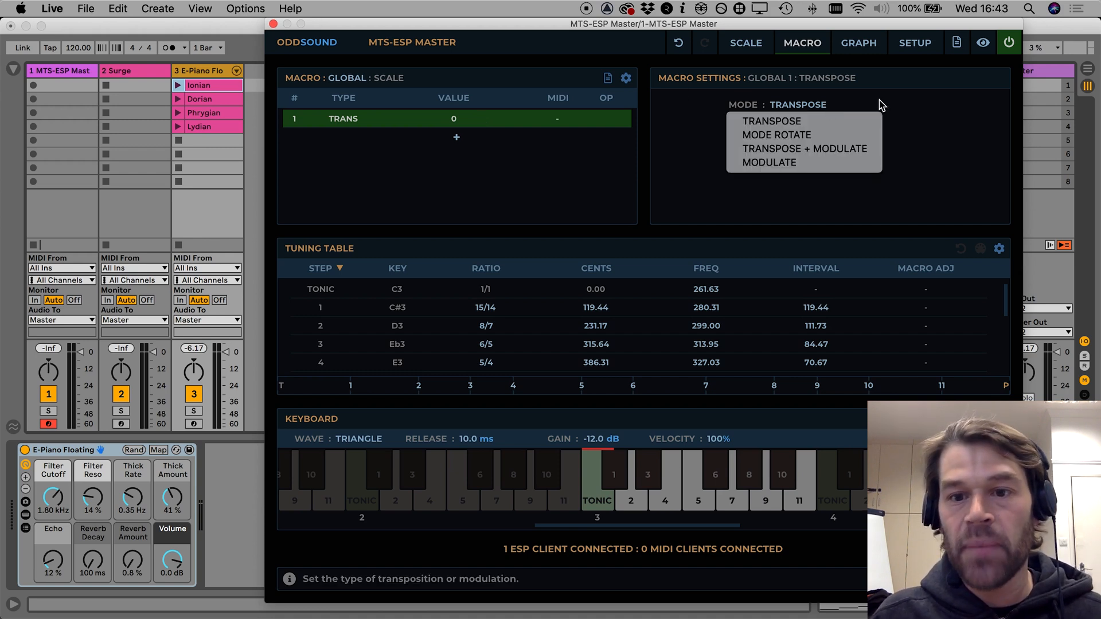
click(772, 121)
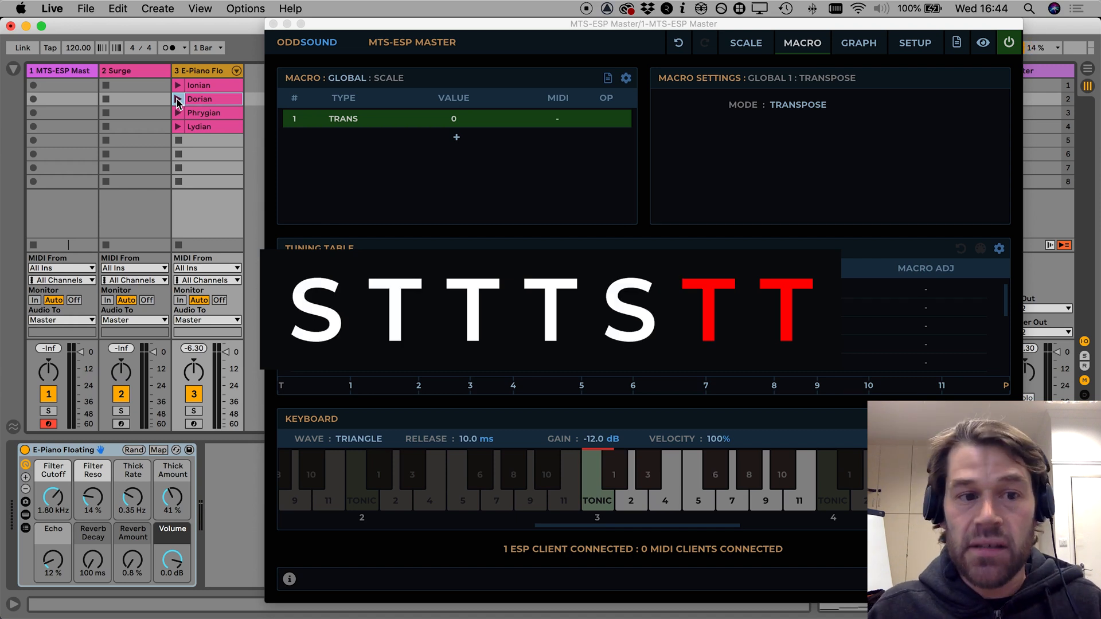
mouse_move(179, 115)
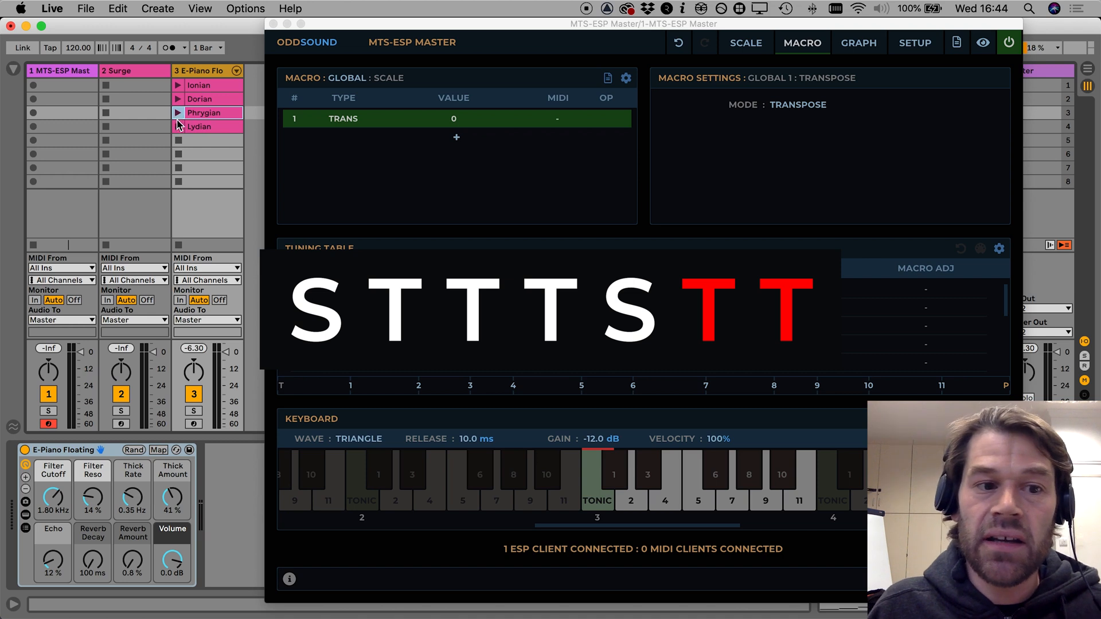
Launch the Lydian clip on the E-Piano track
click(177, 126)
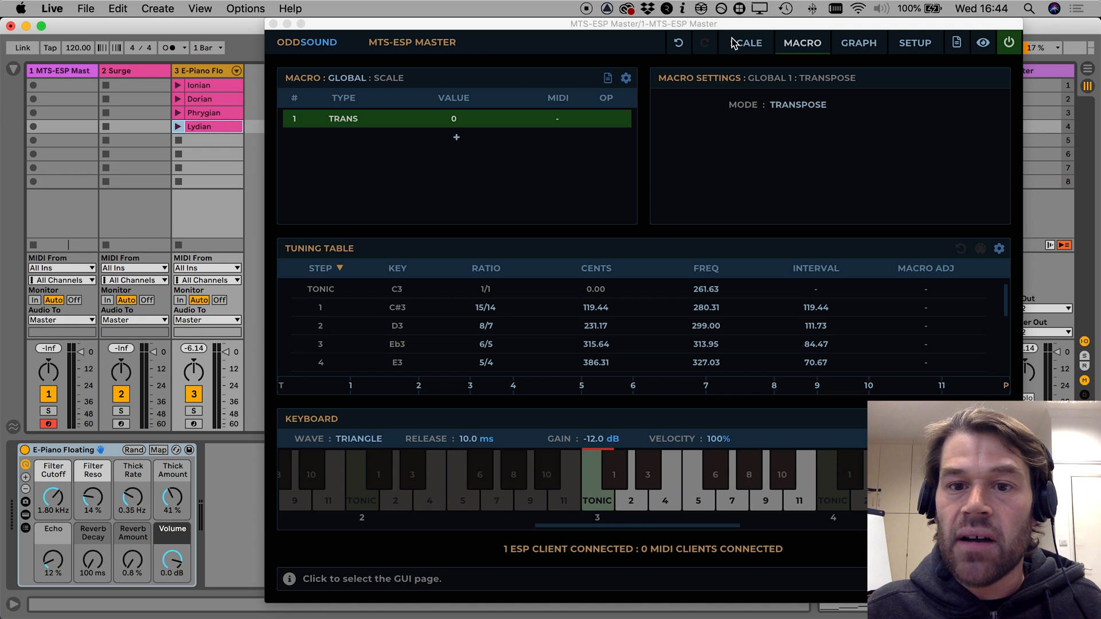
Set the 7-Limit 12 scale's mode from tuning table step 1 (C#3)
click(745, 43)
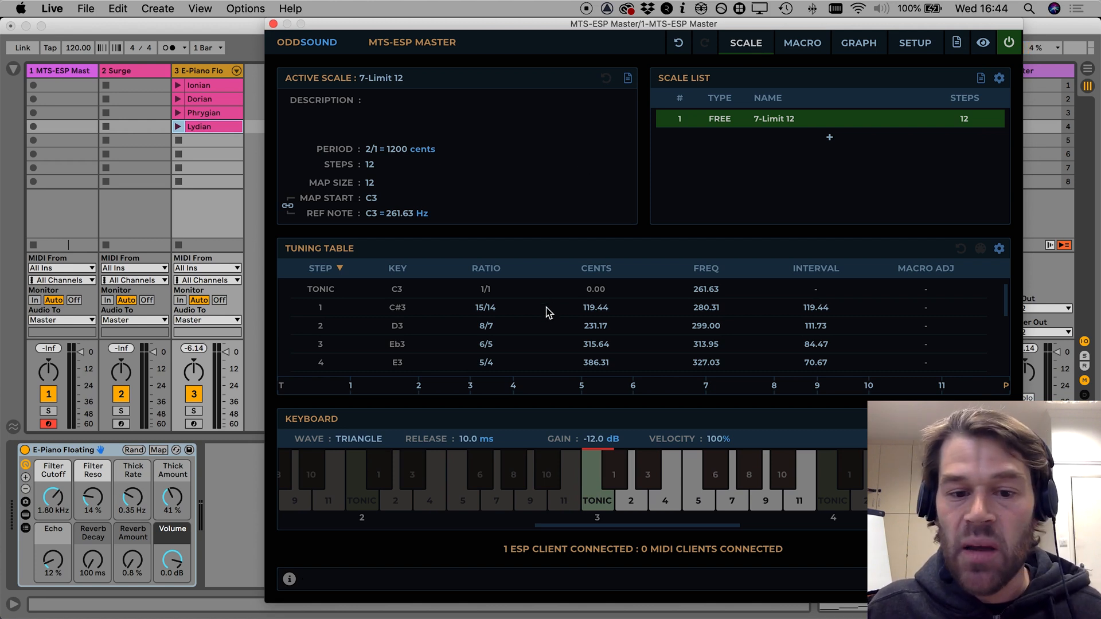
right_click(548, 306)
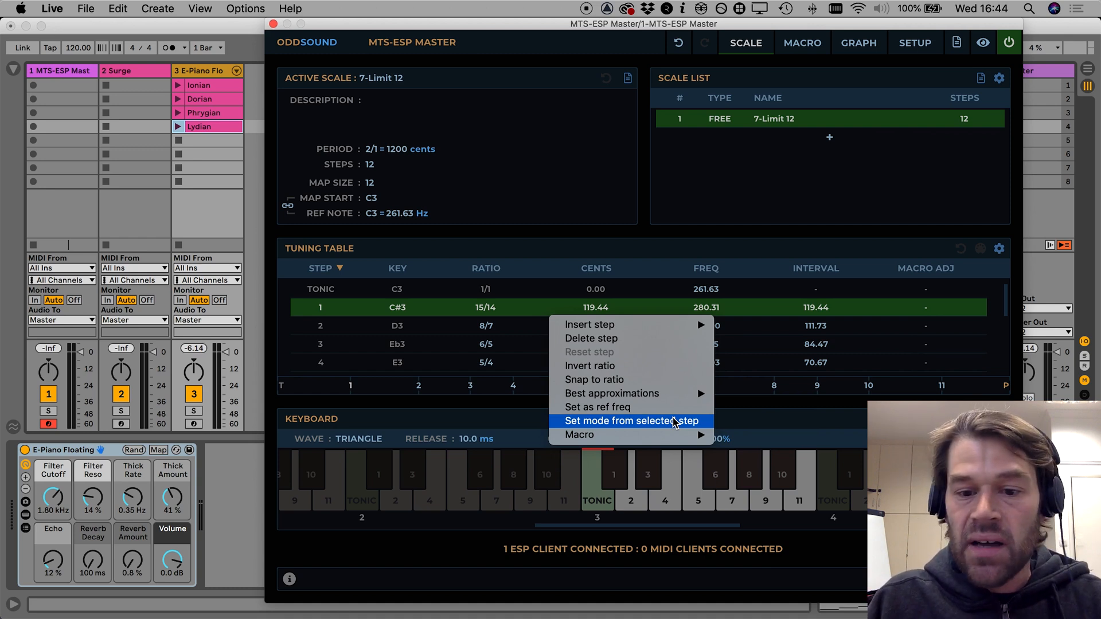
click(629, 422)
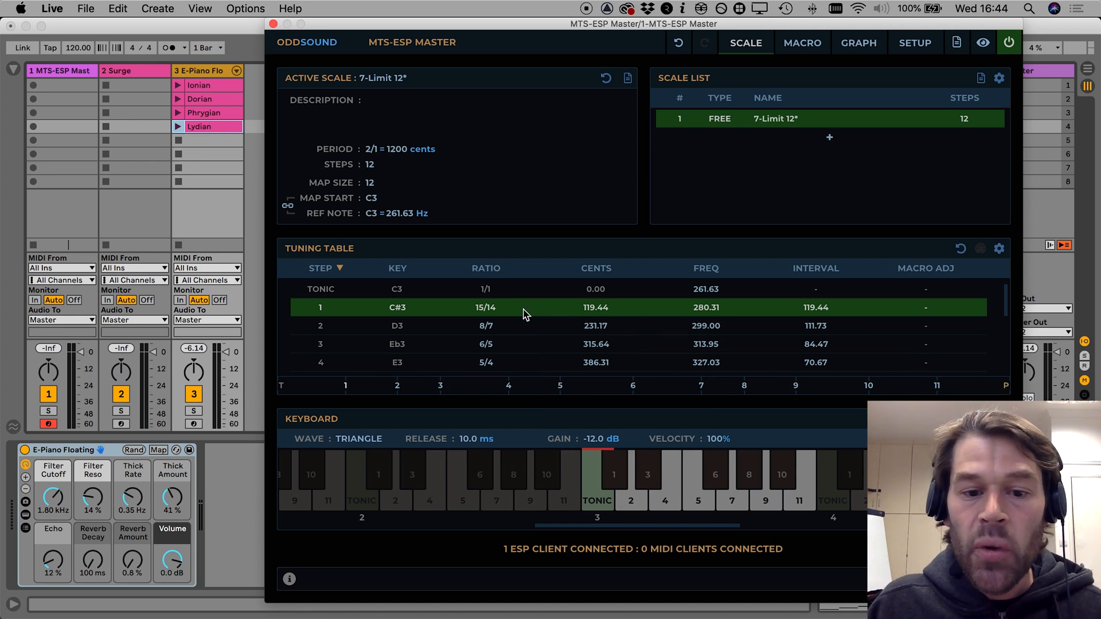
Rotate the scale's mode from step 1 twice more, then undo the last rotation
right_click(523, 313)
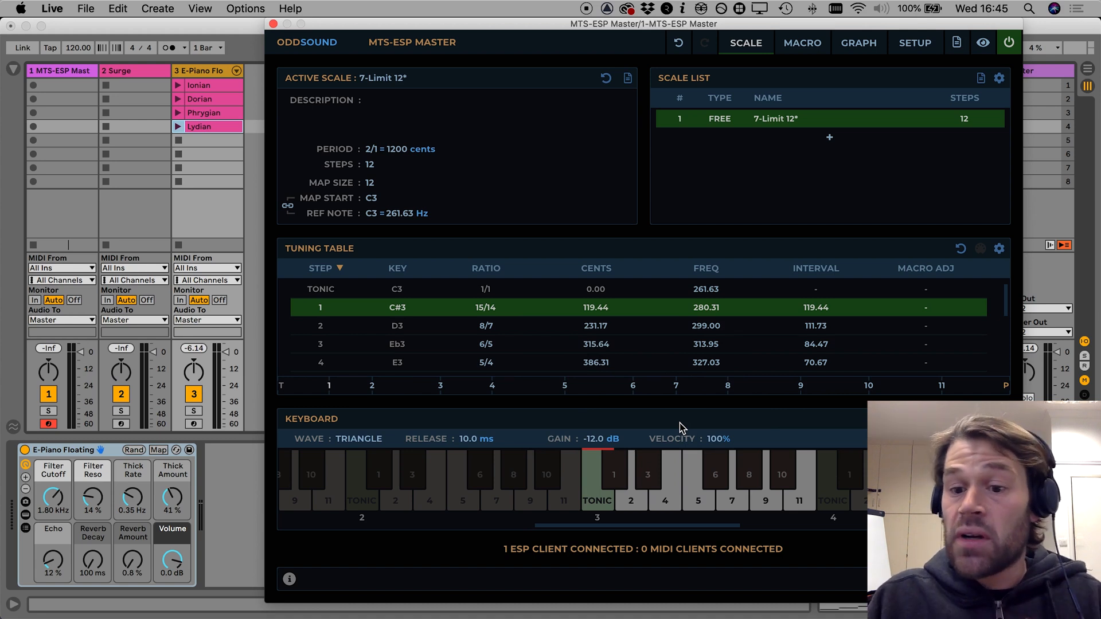
mouse_move(513, 309)
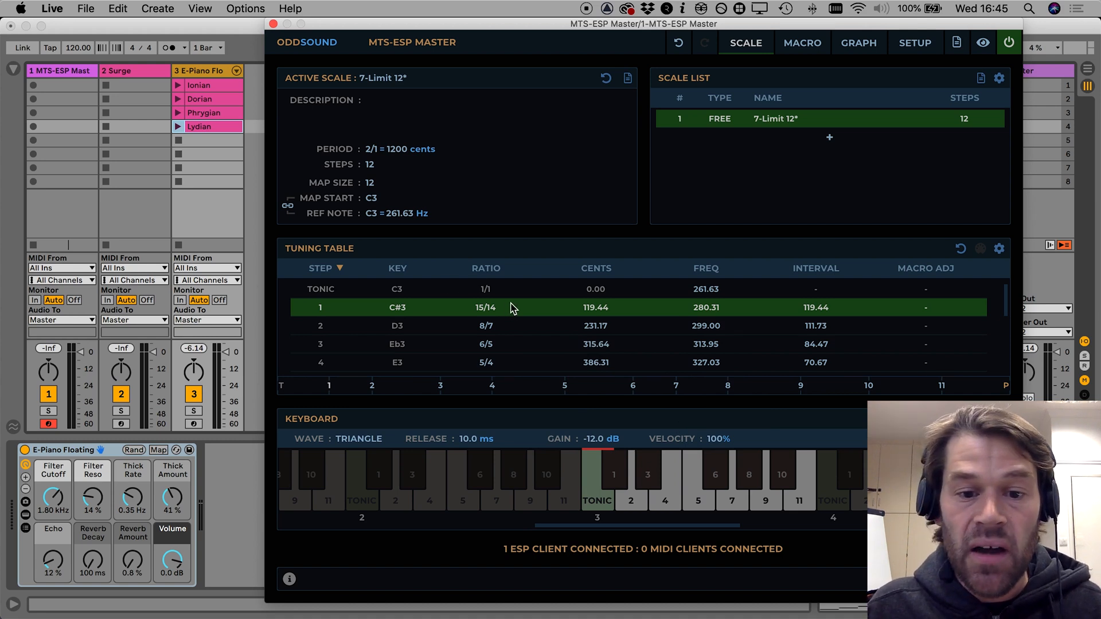
right_click(513, 308)
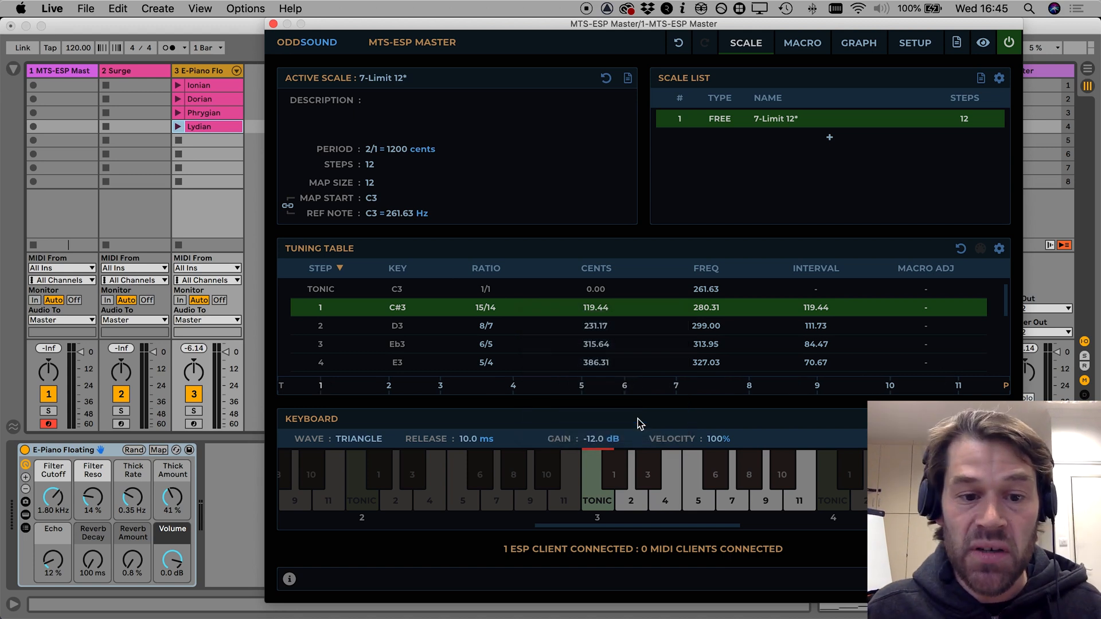
mouse_move(679, 43)
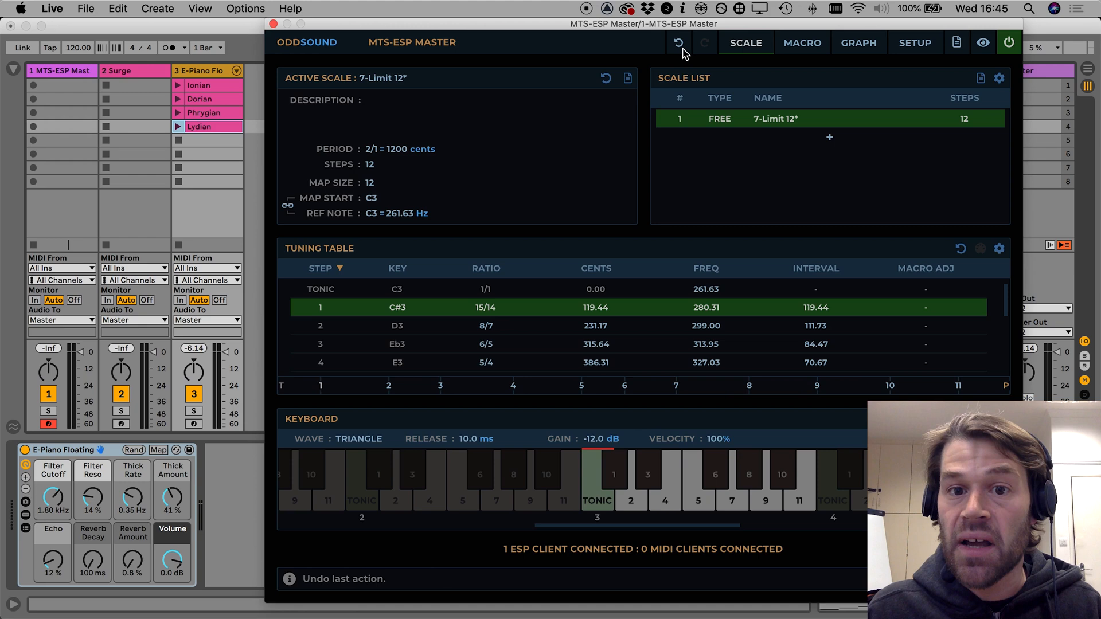
click(802, 43)
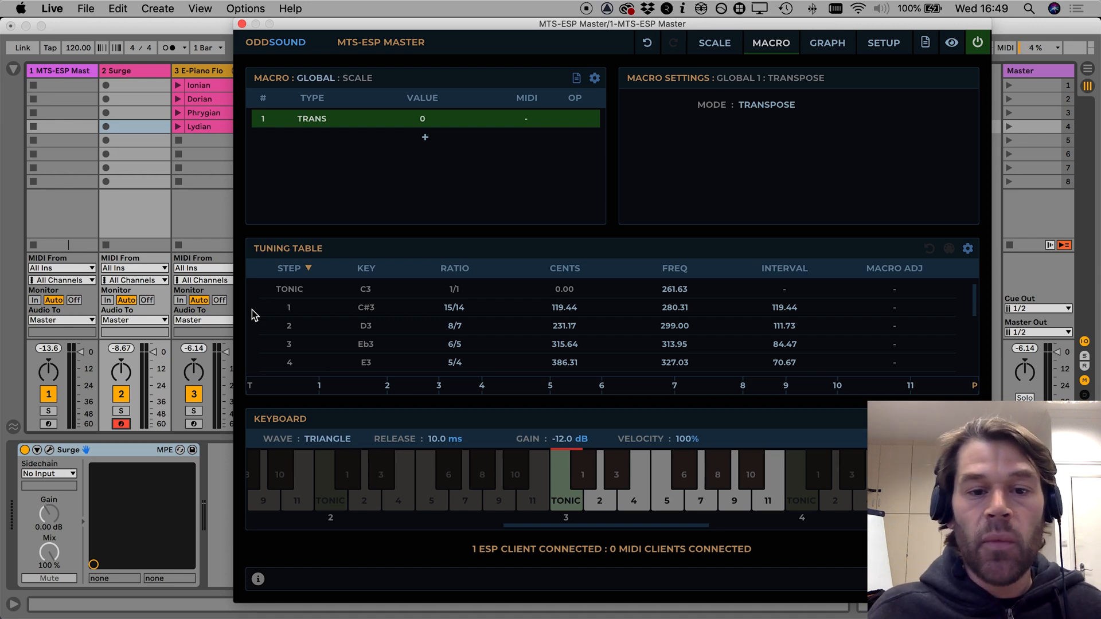
mouse_move(529, 122)
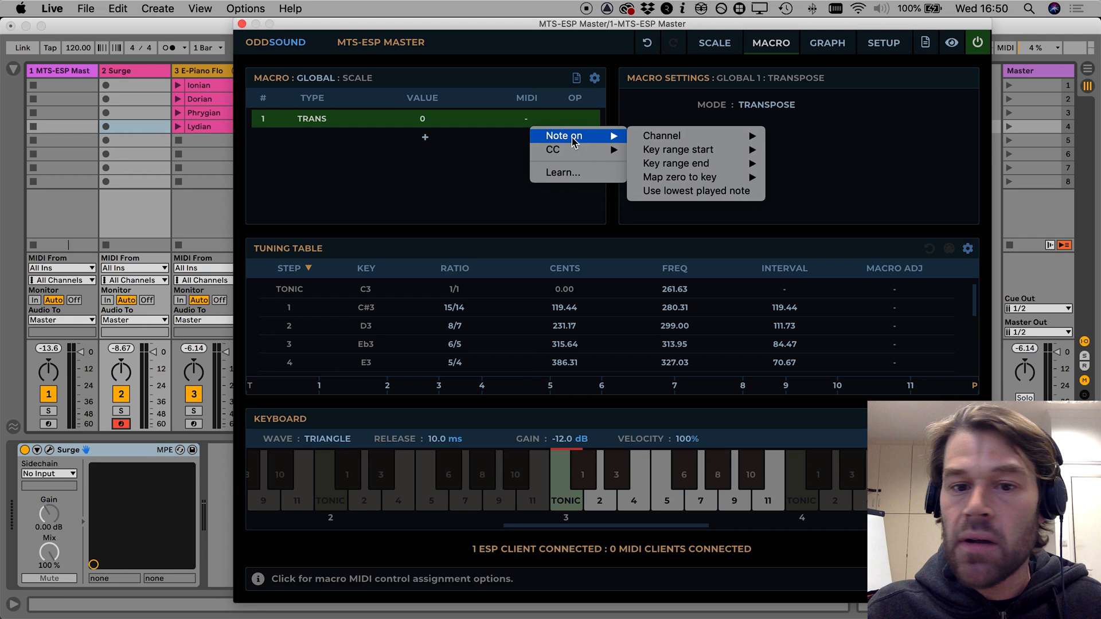
Make the TRANS macro follow MIDI note-on, set its key range start, and map zero to C0
click(564, 135)
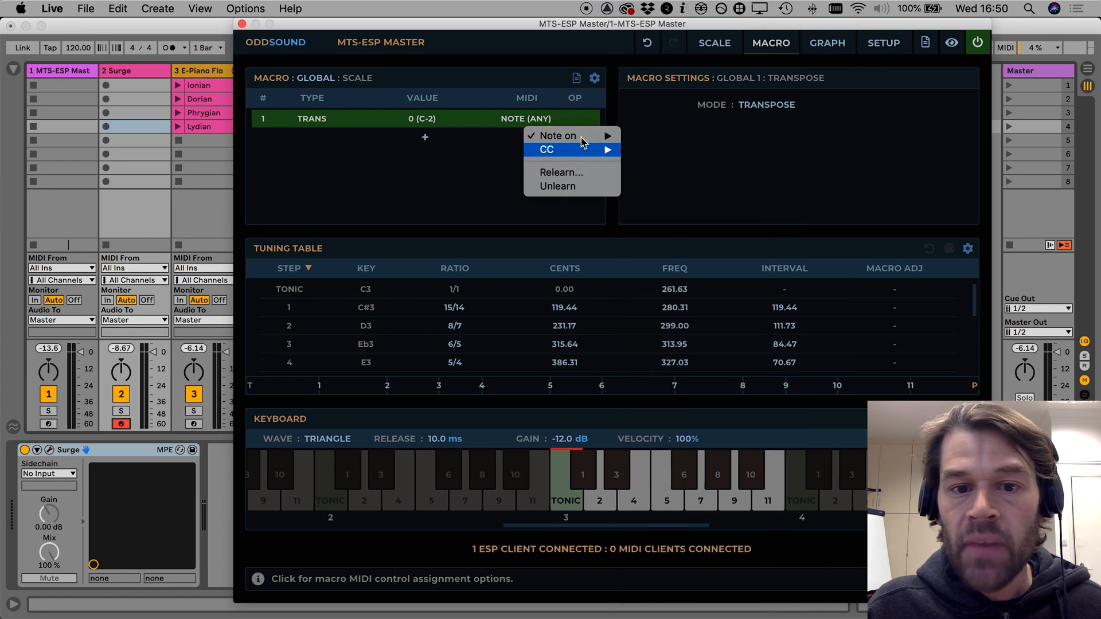
click(670, 149)
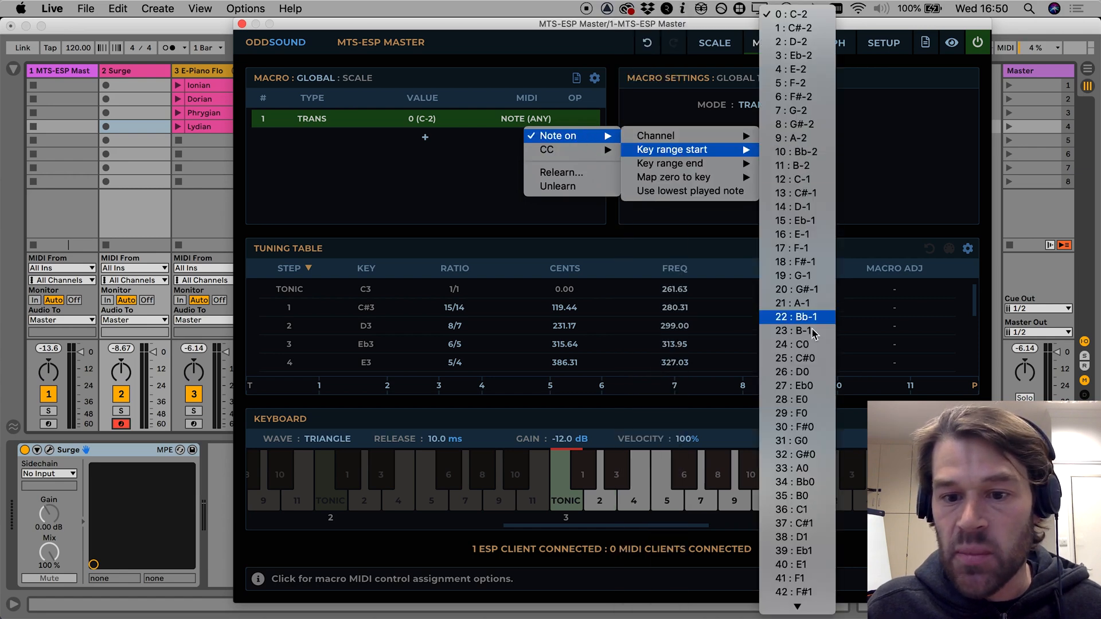
click(792, 495)
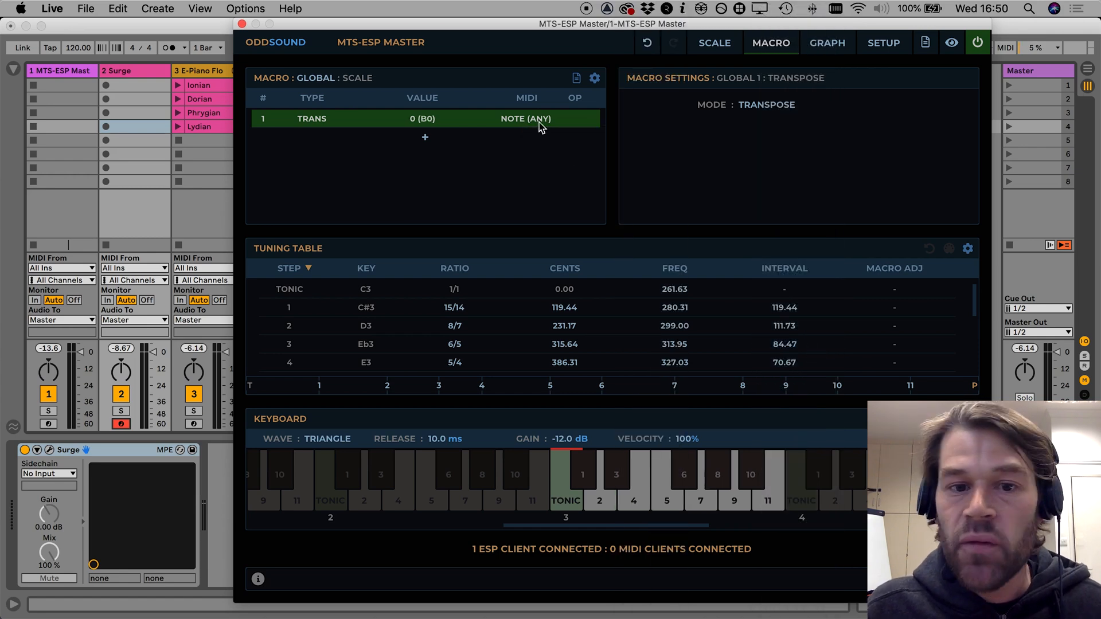
click(525, 118)
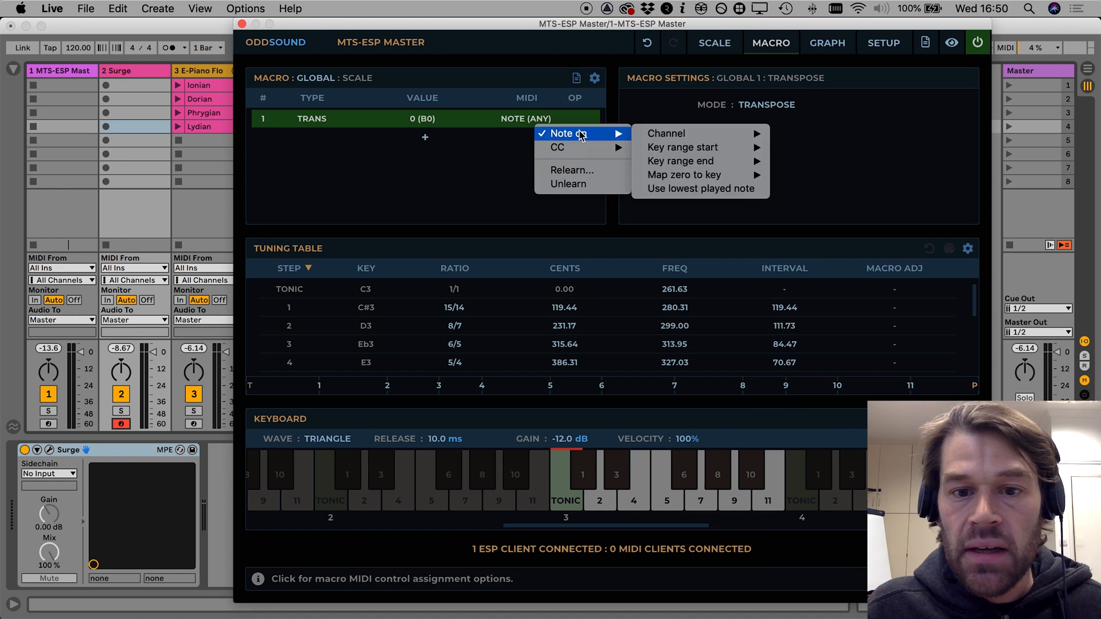
mouse_move(682, 174)
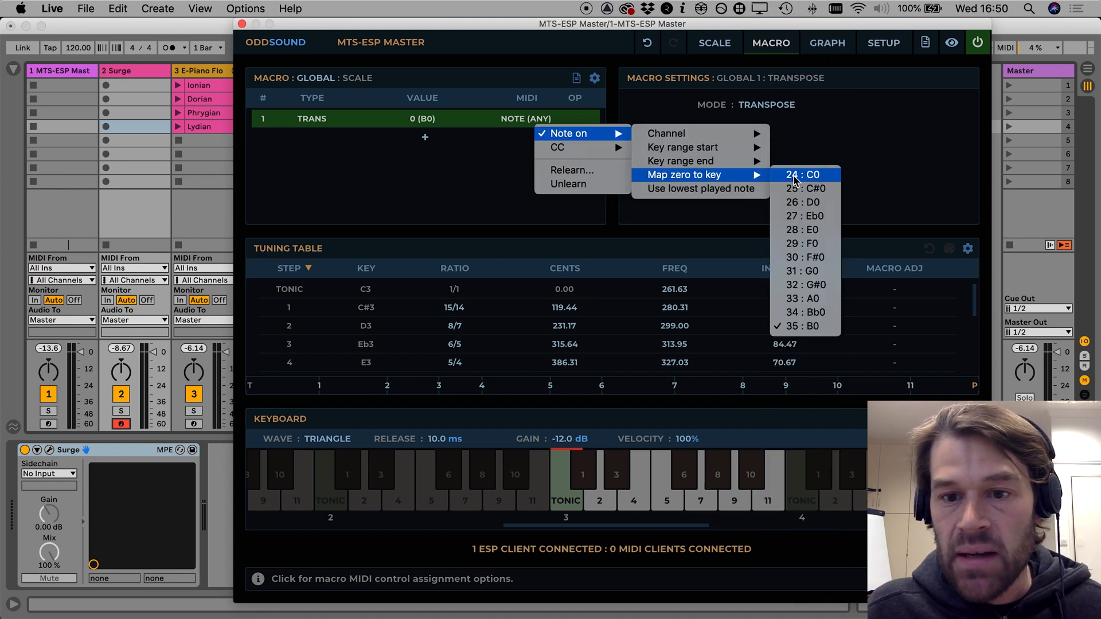
click(811, 174)
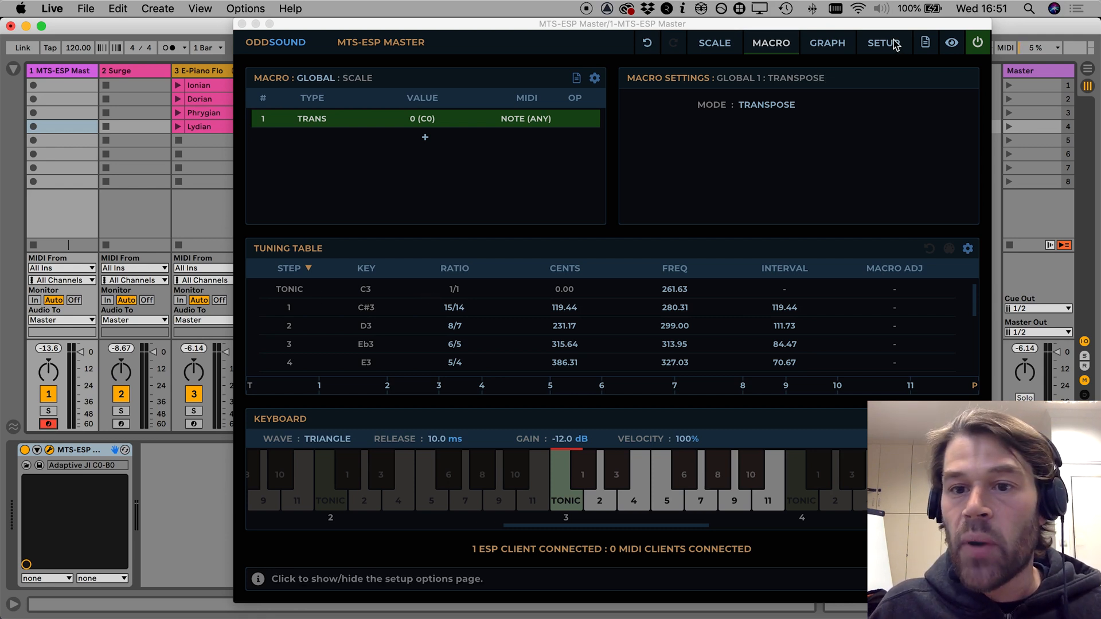
Turn Filter Control Notes ON in Setup and return to the macro page
click(883, 43)
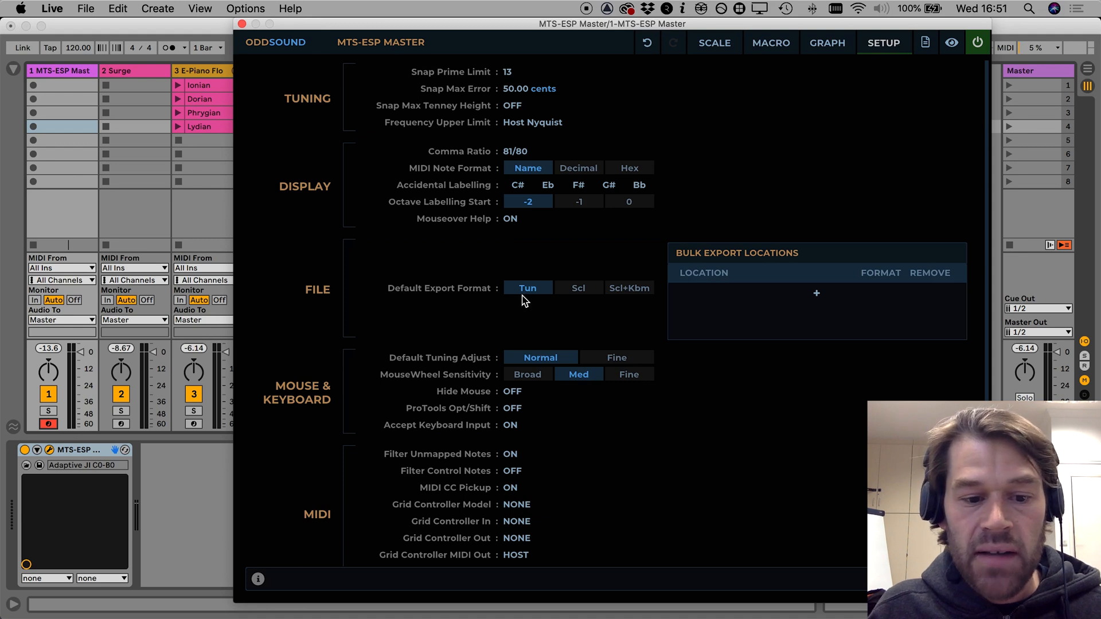
mouse_move(510, 454)
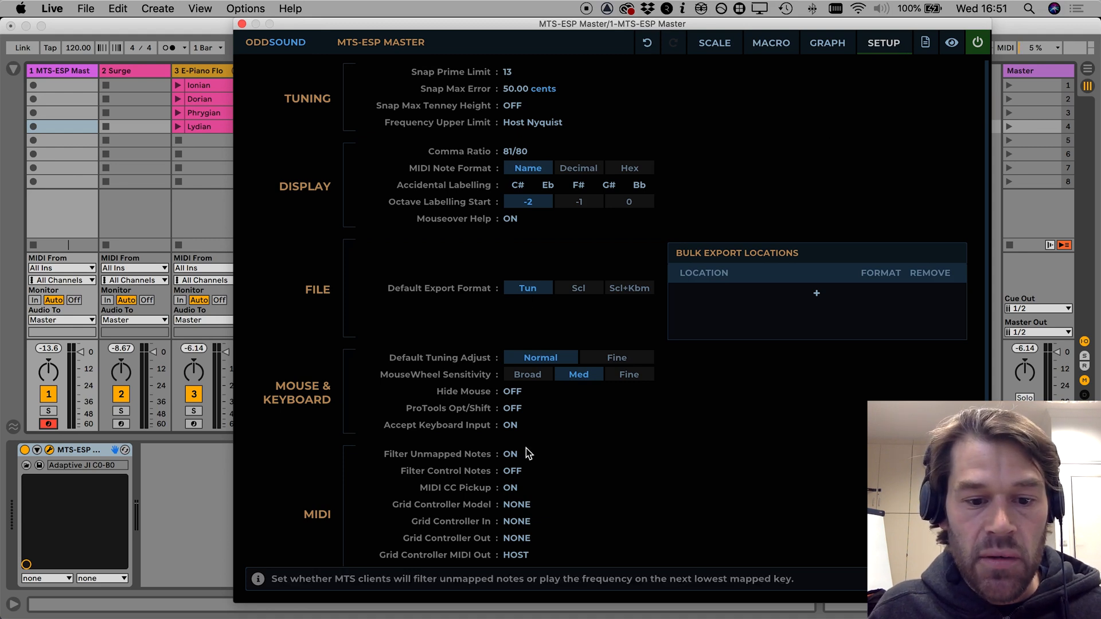
mouse_move(519, 476)
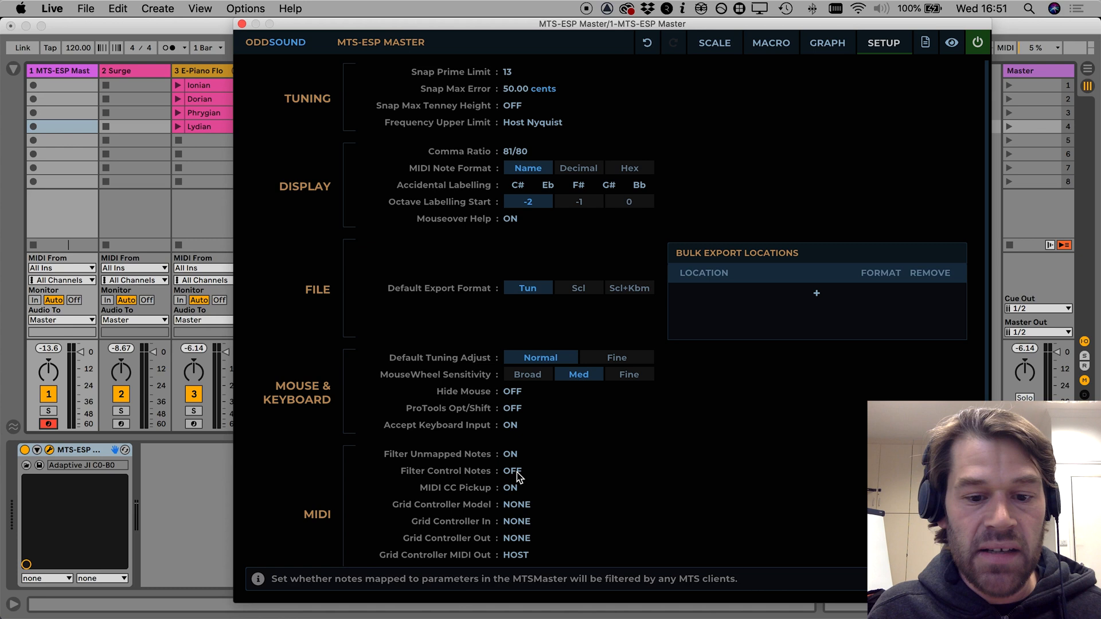
click(512, 470)
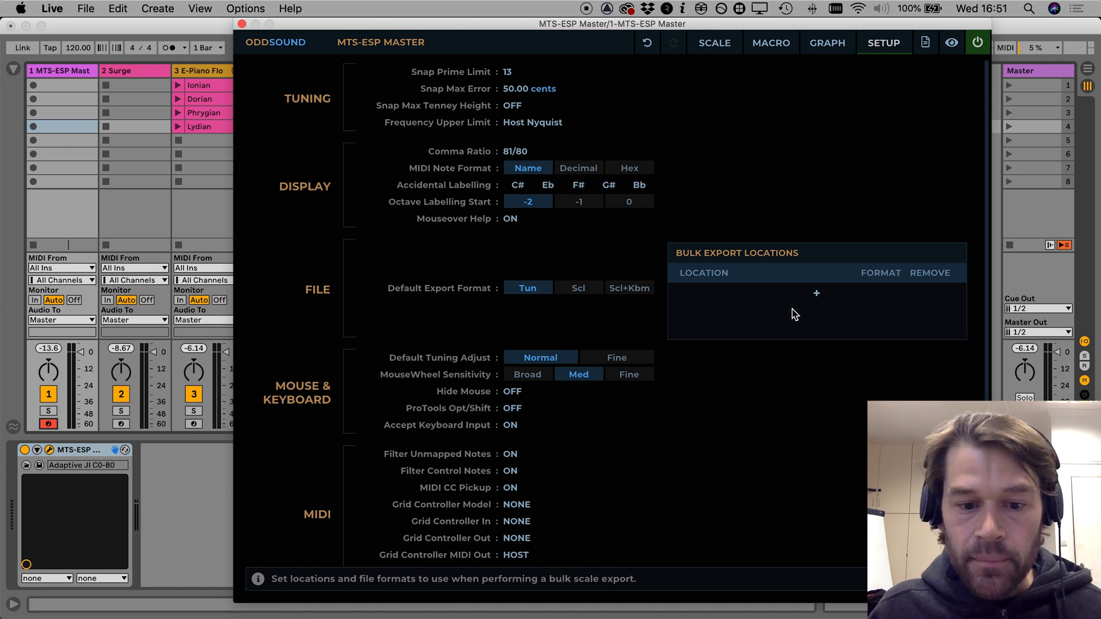
mouse_move(771, 43)
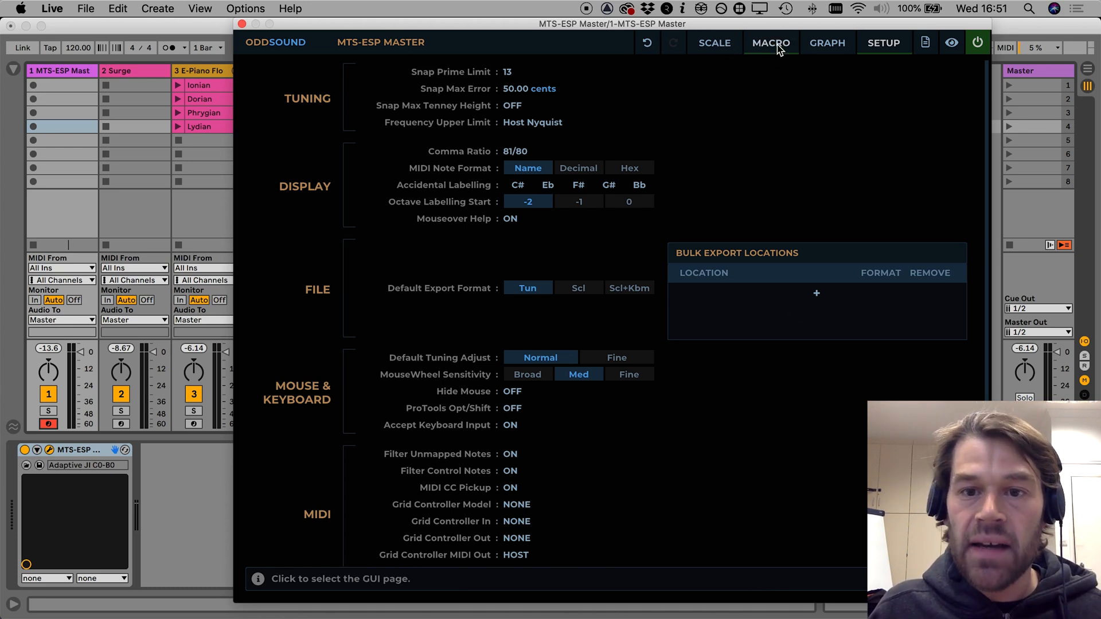
click(770, 43)
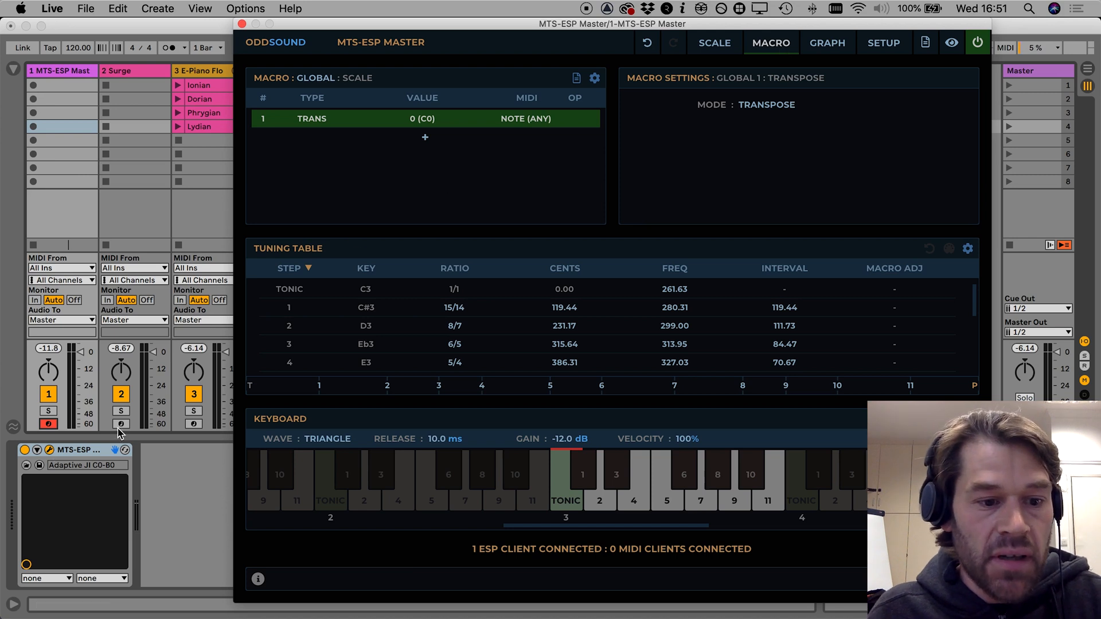
Arm and select the Surge track, and toggle Monitor In on the MTS-ESP Master track
click(120, 425)
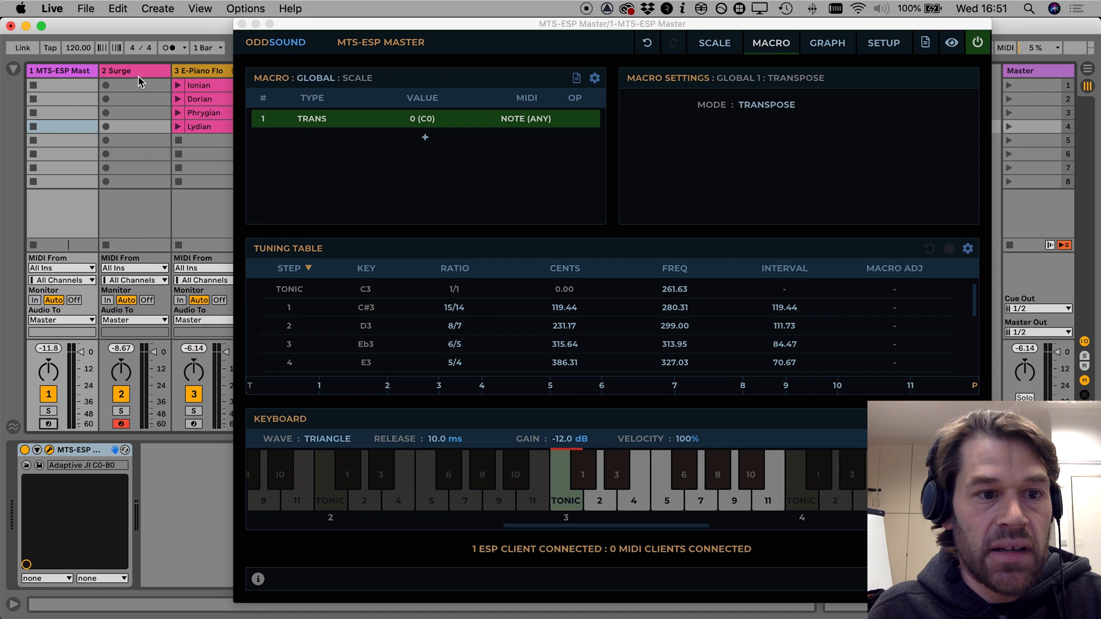
click(134, 70)
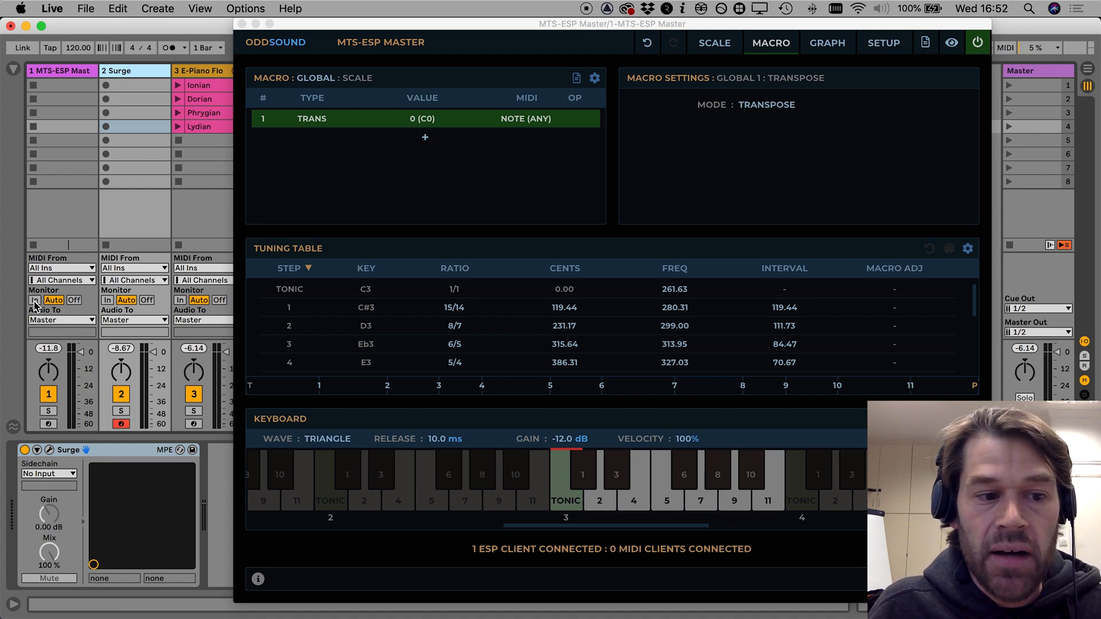
click(34, 300)
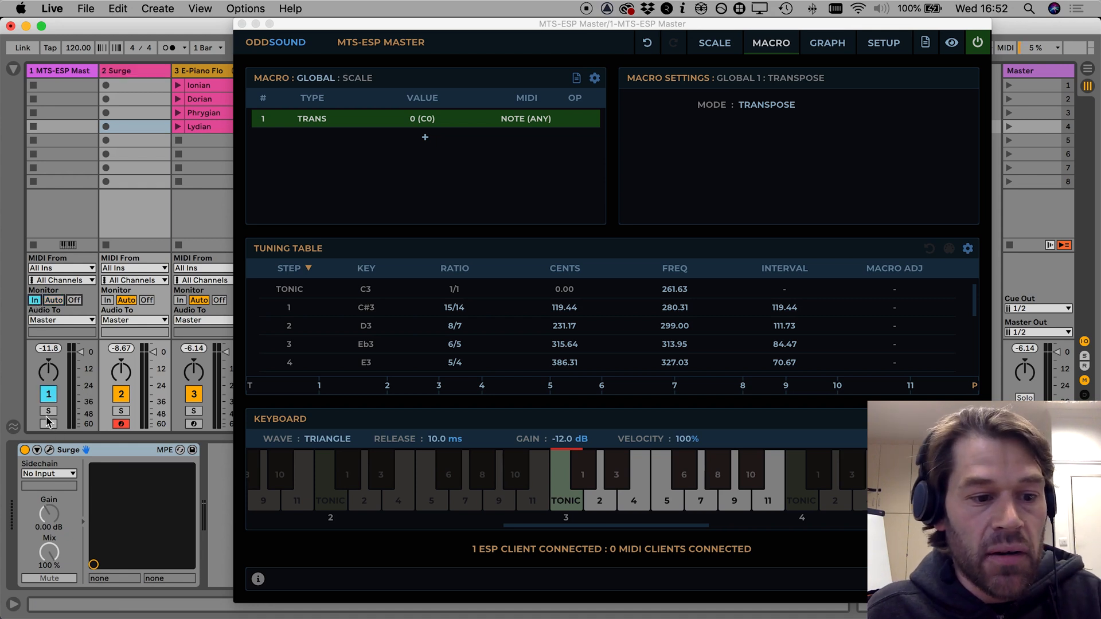
click(48, 423)
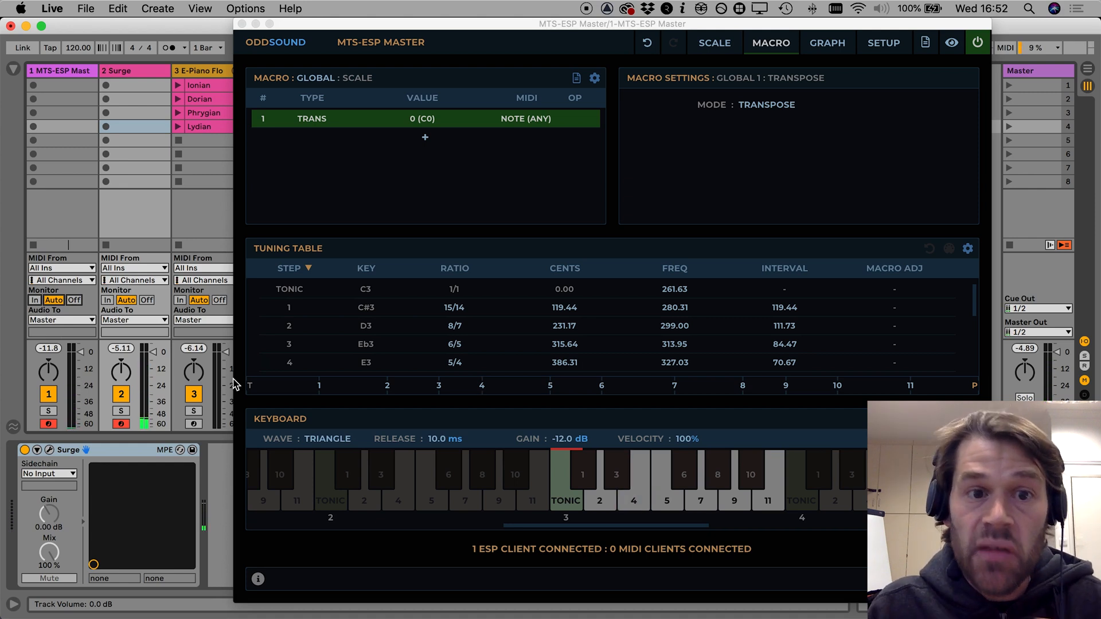
mouse_move(327, 435)
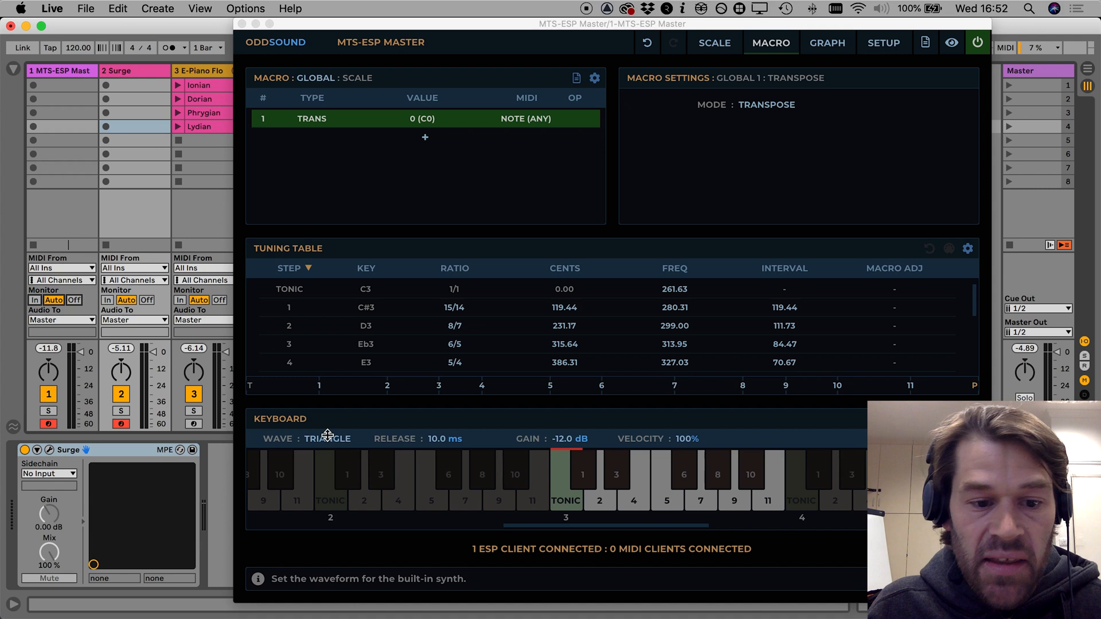
click(328, 438)
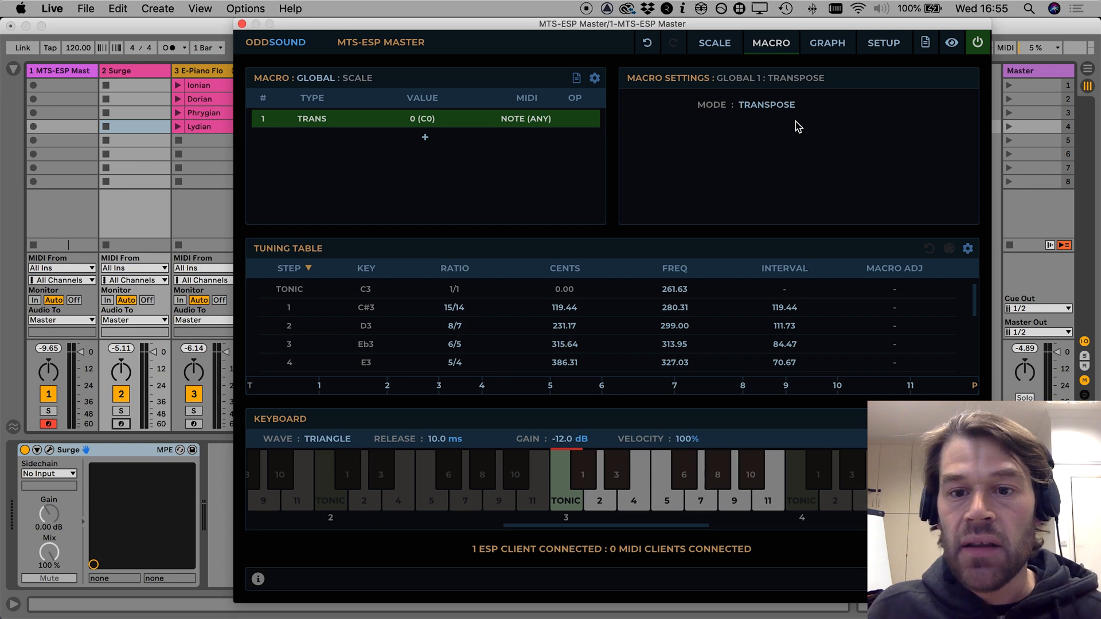
Switch the TRANS macro to Mode Rotate, now reading 1 (C#0)
click(767, 104)
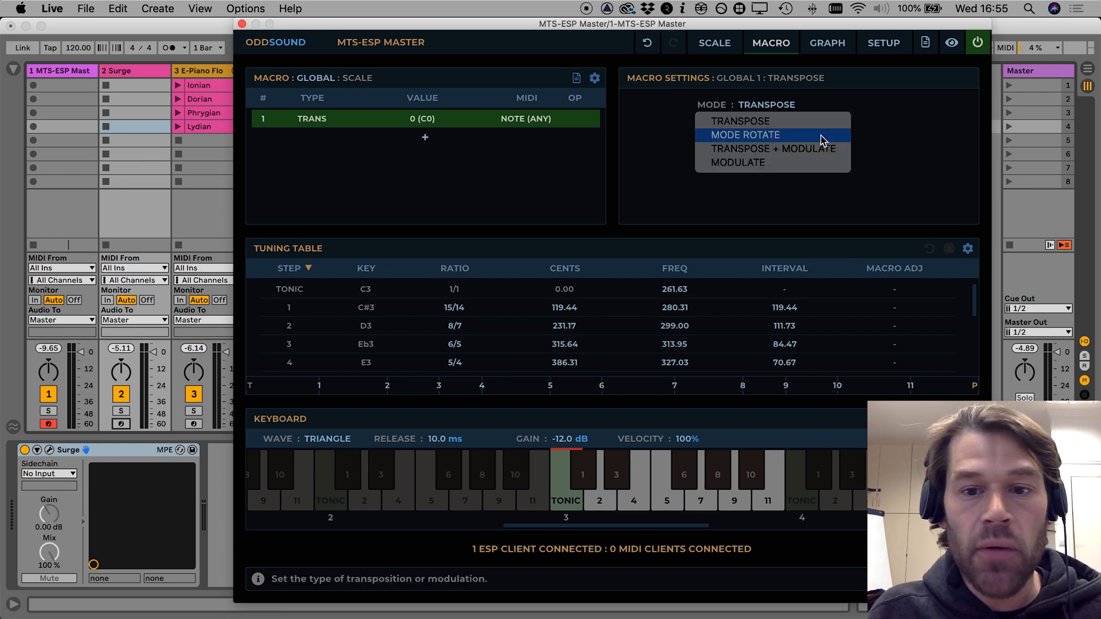
click(745, 135)
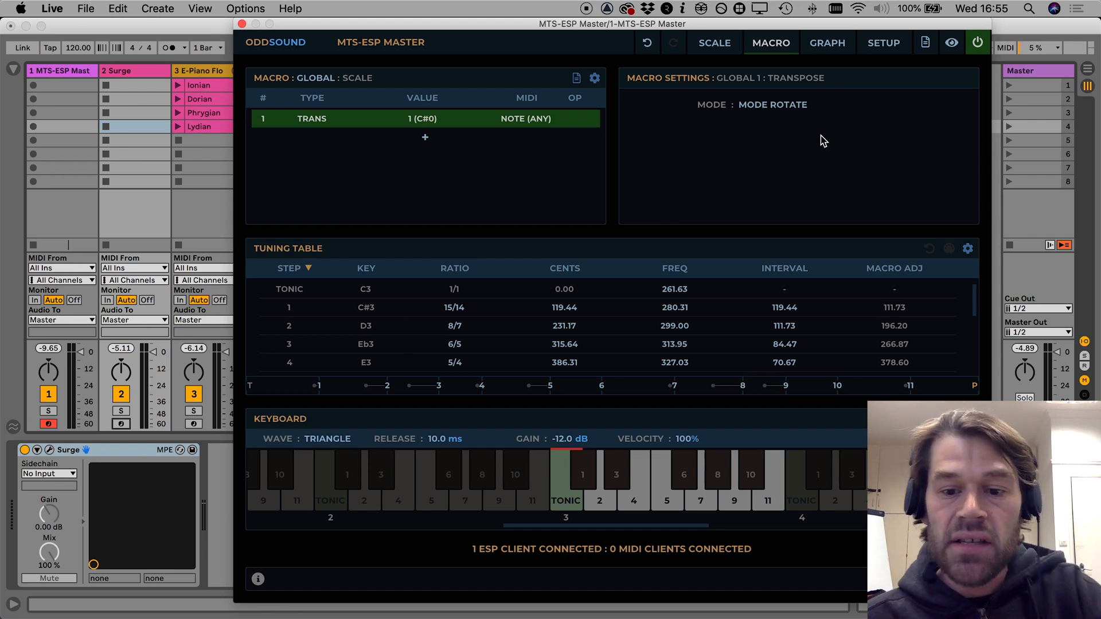
mouse_move(313, 323)
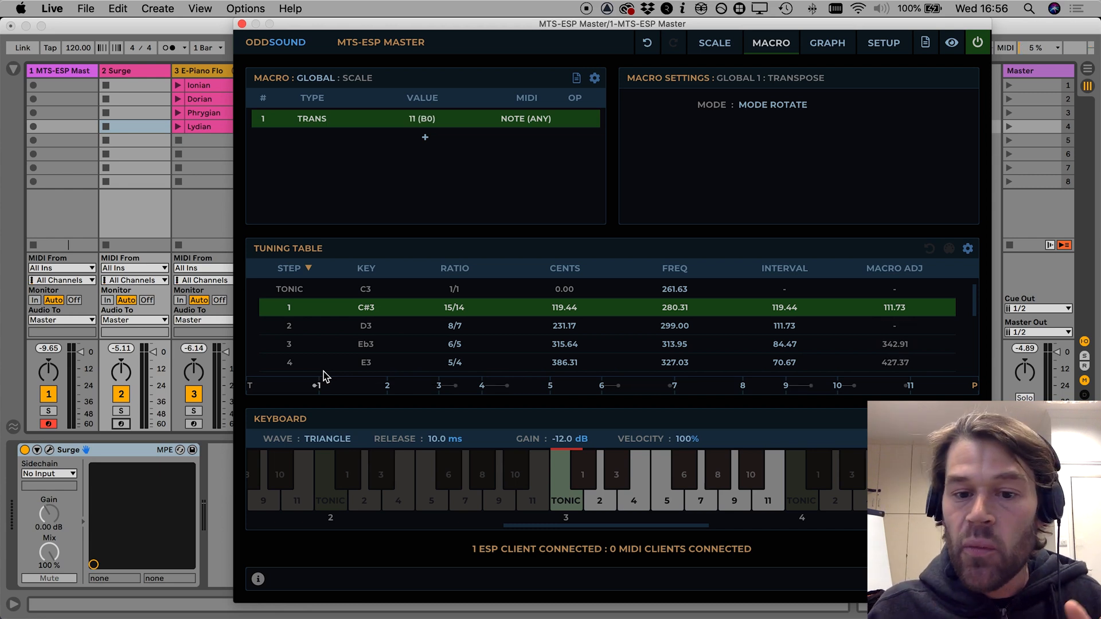
mouse_move(356, 215)
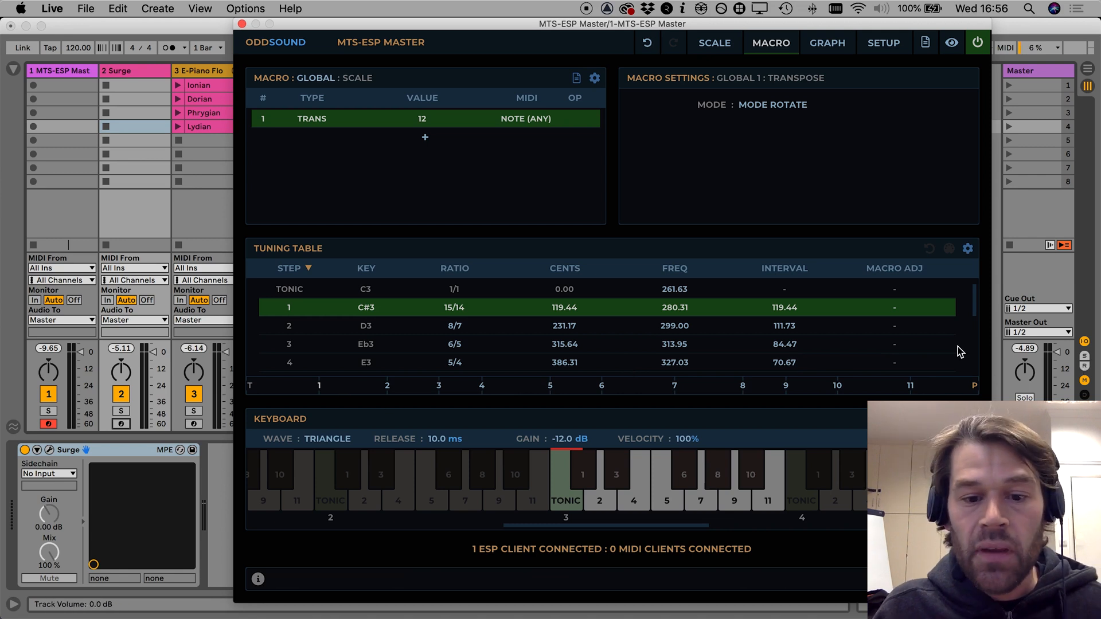
Reset the Mode Rotate TRANS macro value to 0 (C0)
click(422, 118)
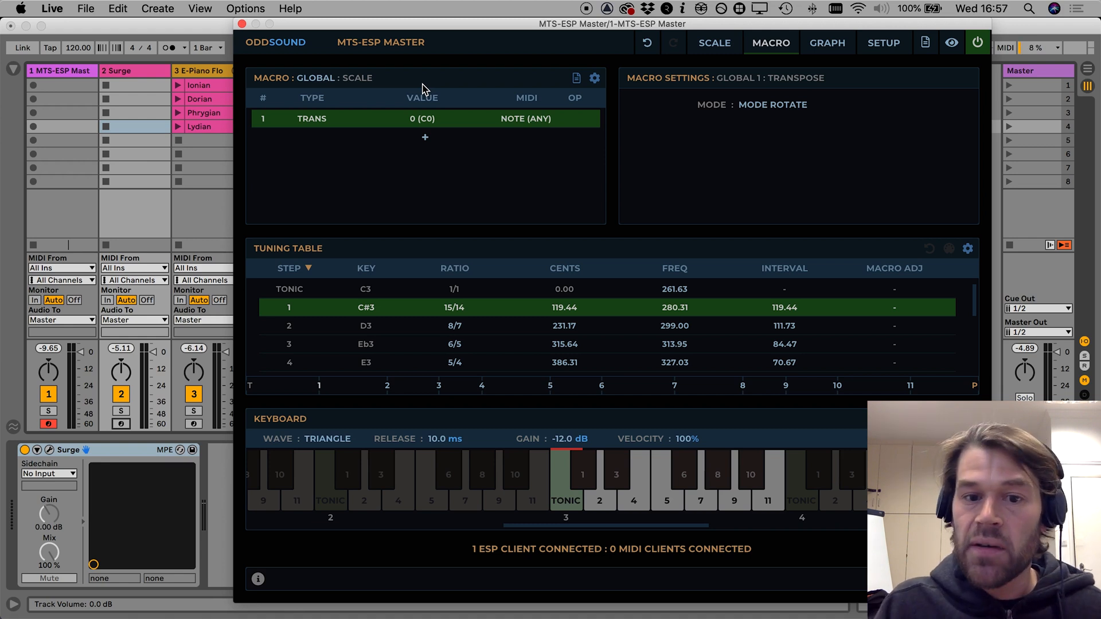
Switch the Transpose macro's mode from Mode Rotate to Transpose
click(767, 105)
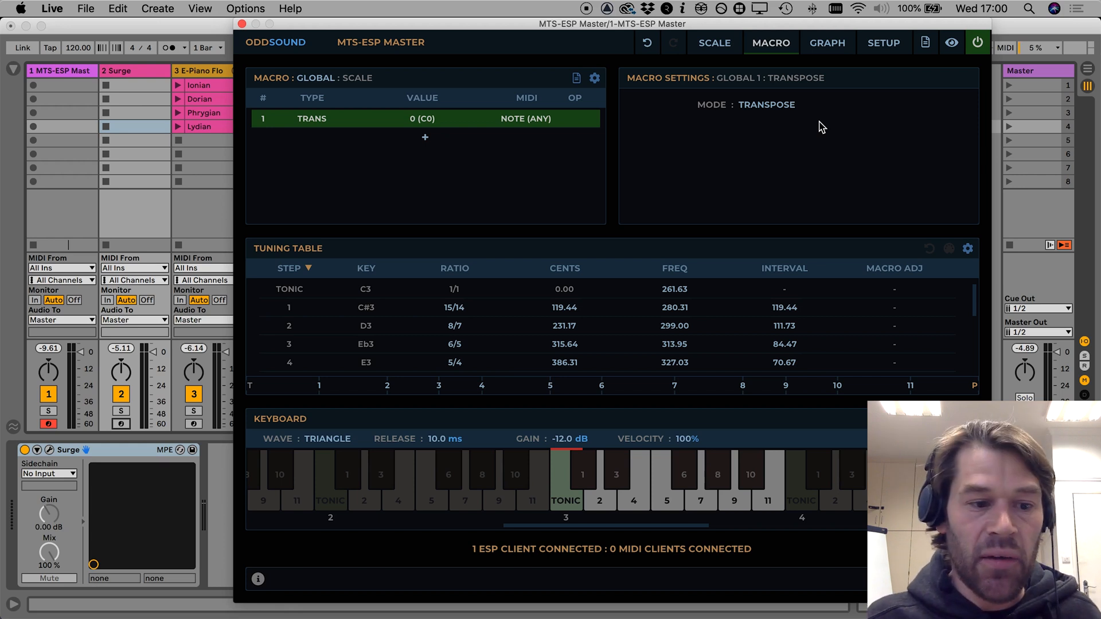
mouse_move(606, 511)
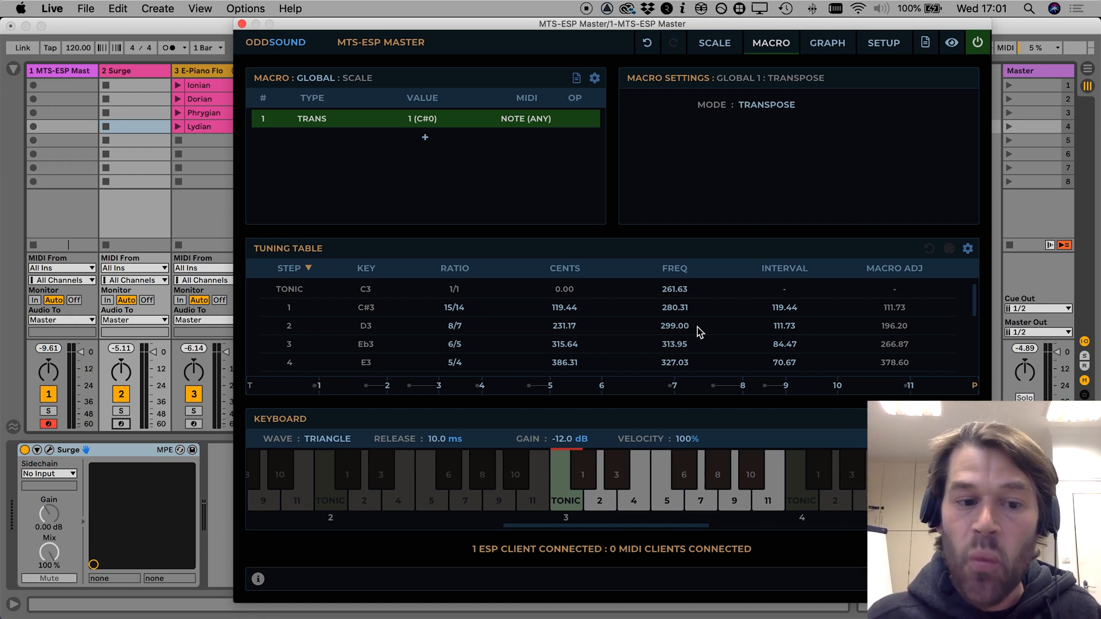
mouse_move(659, 354)
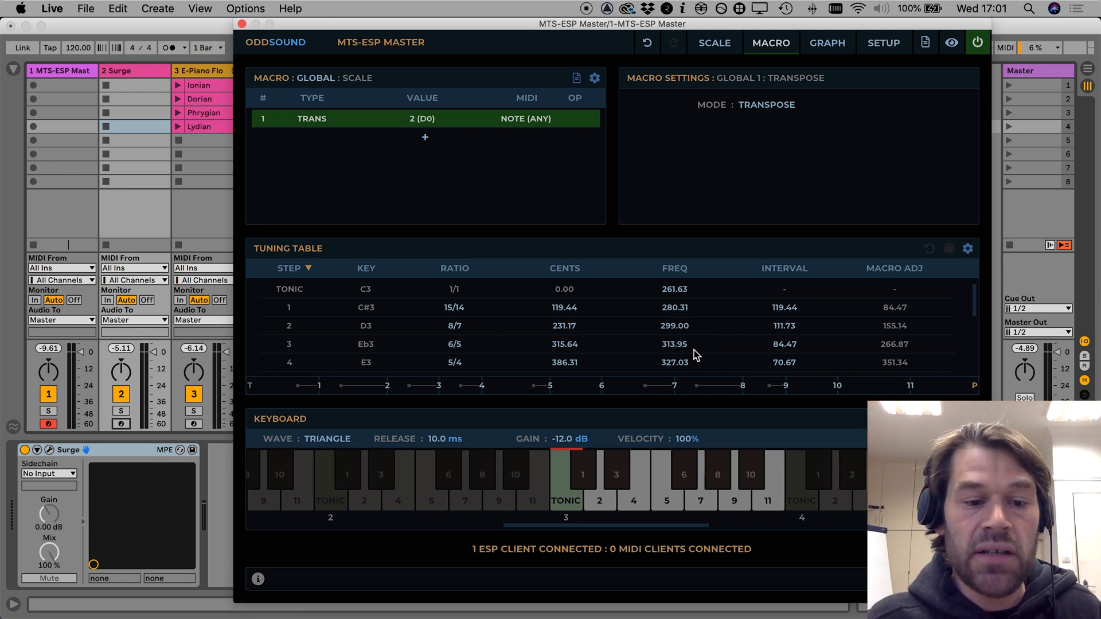
mouse_move(338, 375)
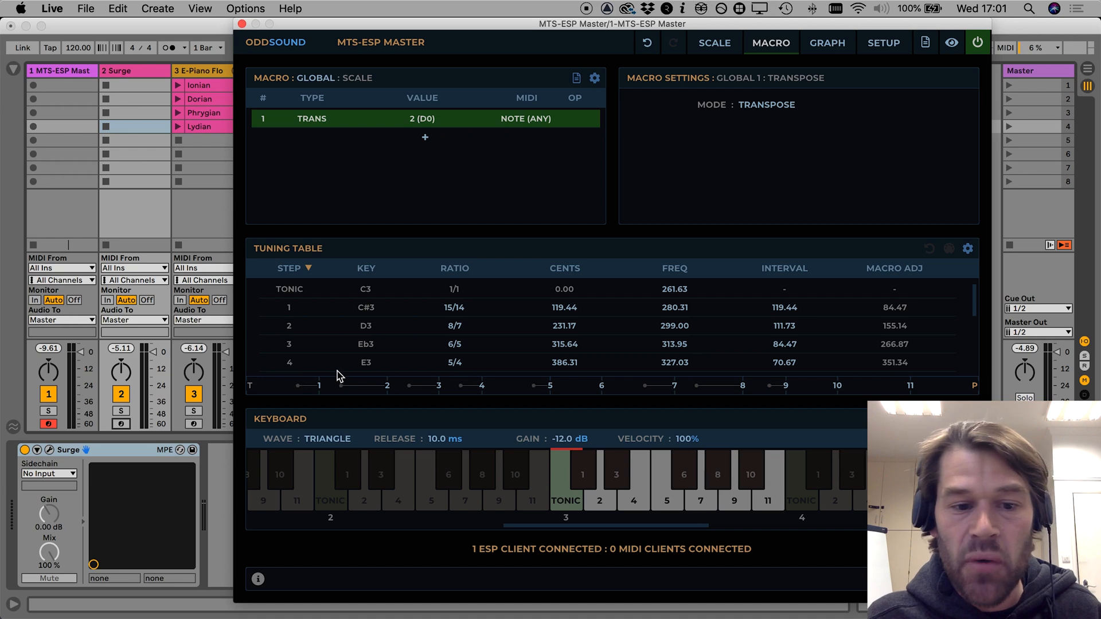
mouse_move(709, 363)
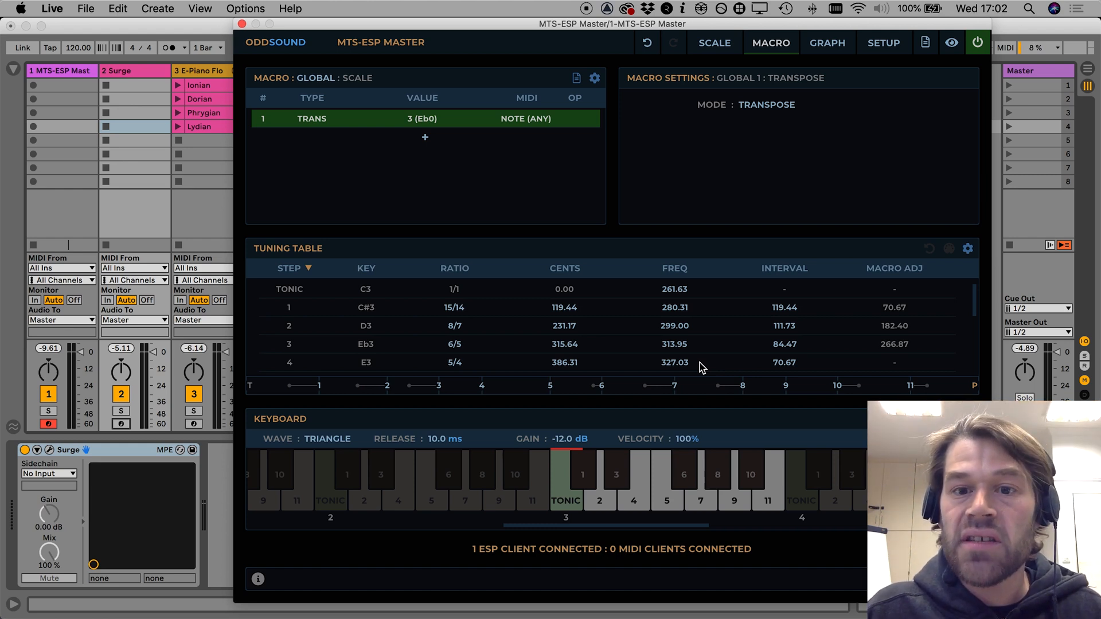
Set the Transpose macro's mode to Transpose + Modulate
click(767, 104)
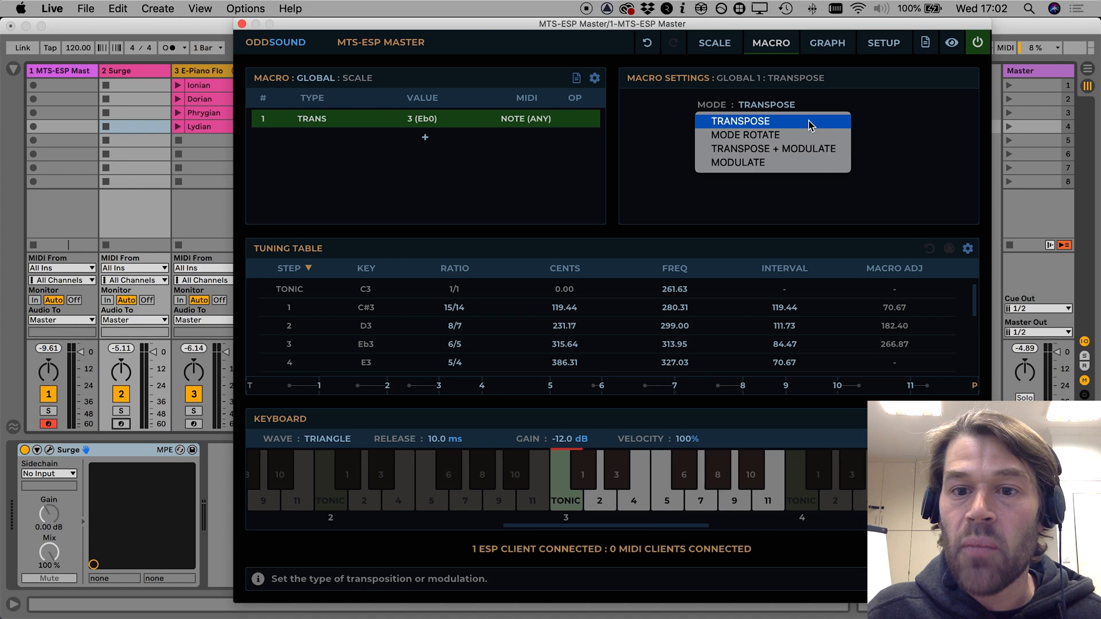
click(772, 148)
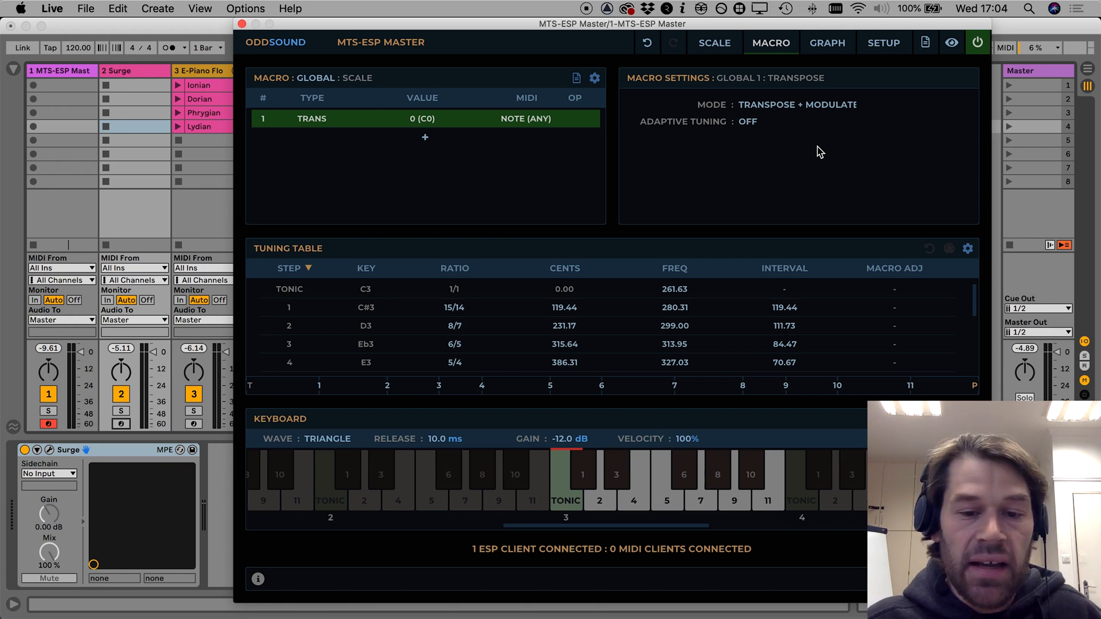
mouse_move(688, 305)
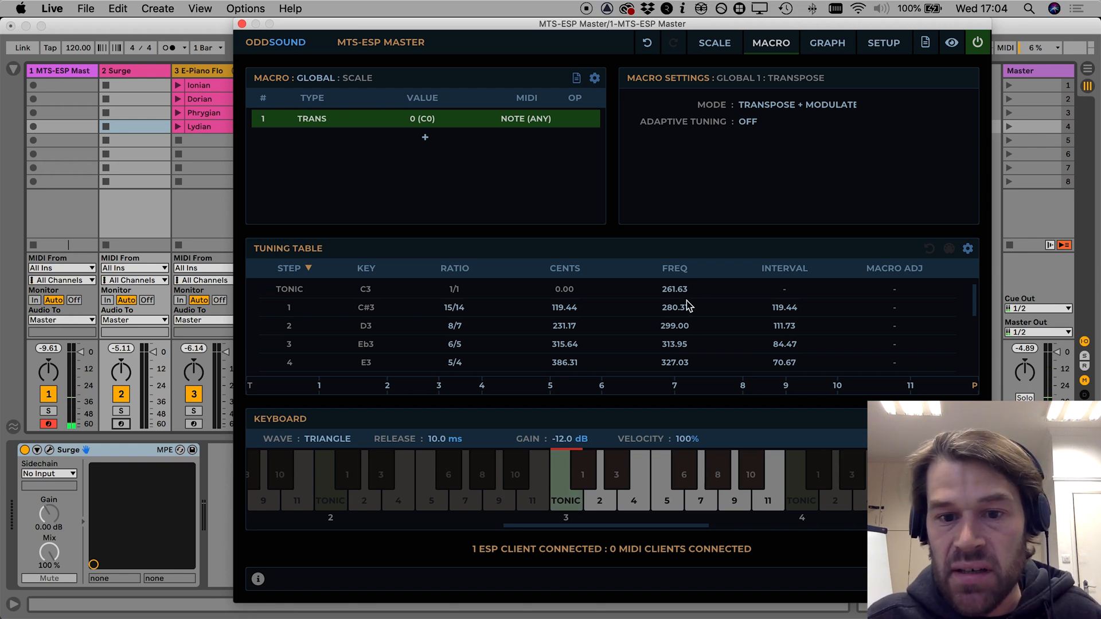
mouse_move(717, 292)
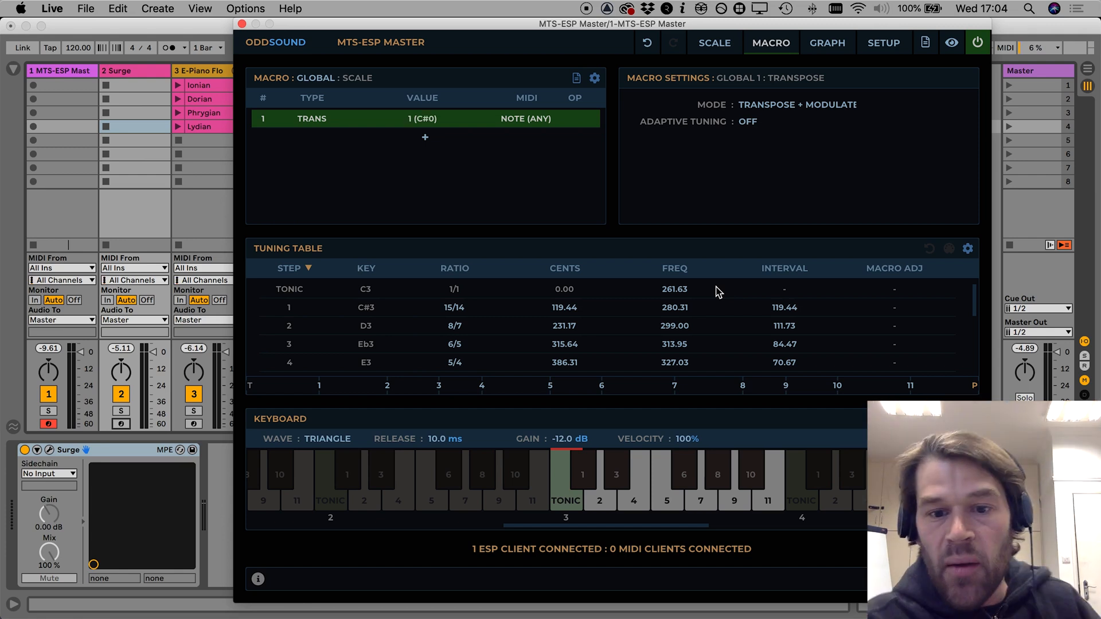
mouse_move(693, 322)
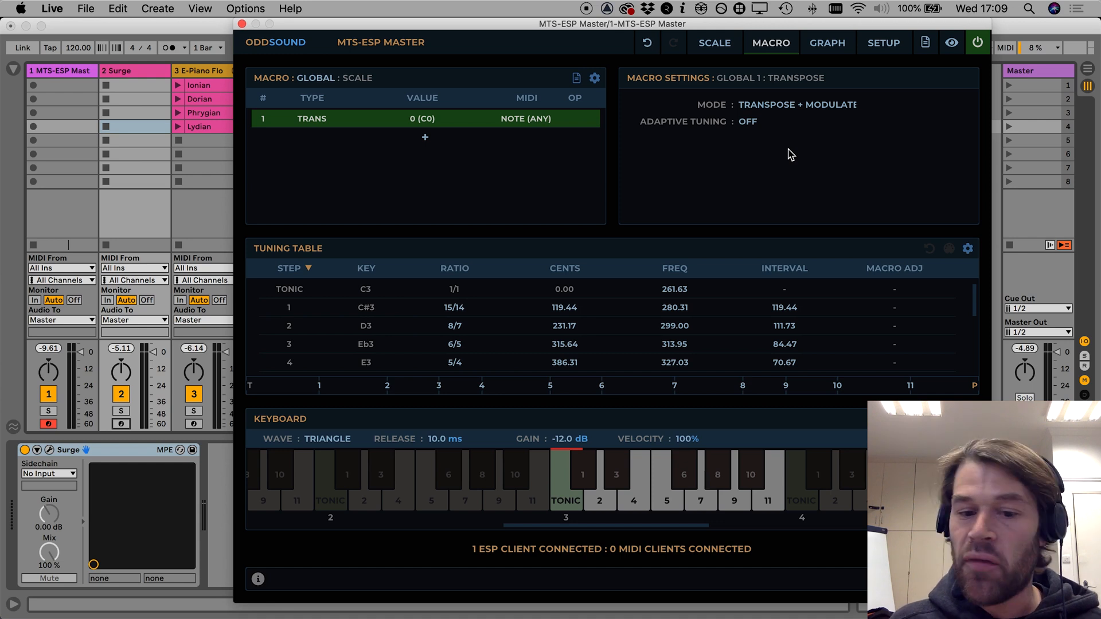
Set the Transpose macro's mode to Modulate
click(797, 105)
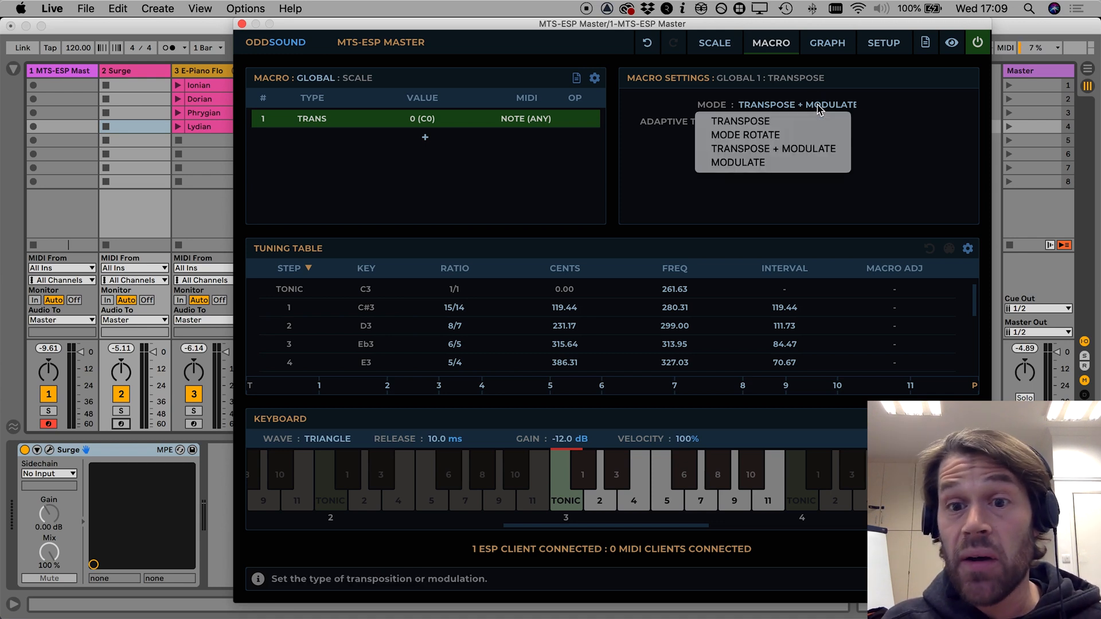
click(737, 162)
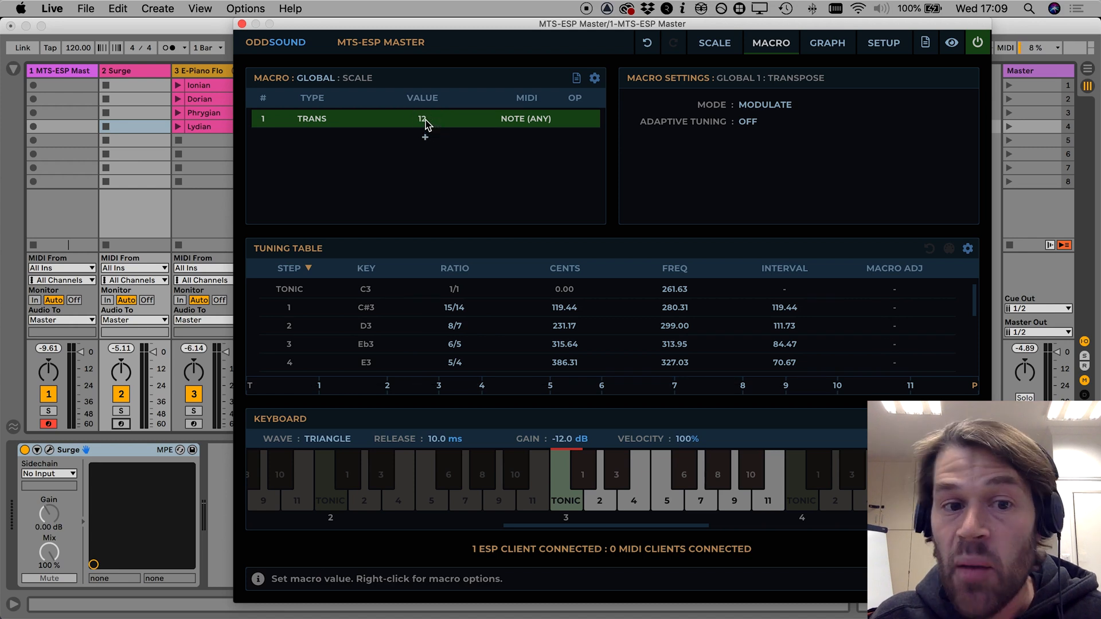
Lower the Trans macro value to 0 (C0), keeping the mode on Modulate
click(423, 118)
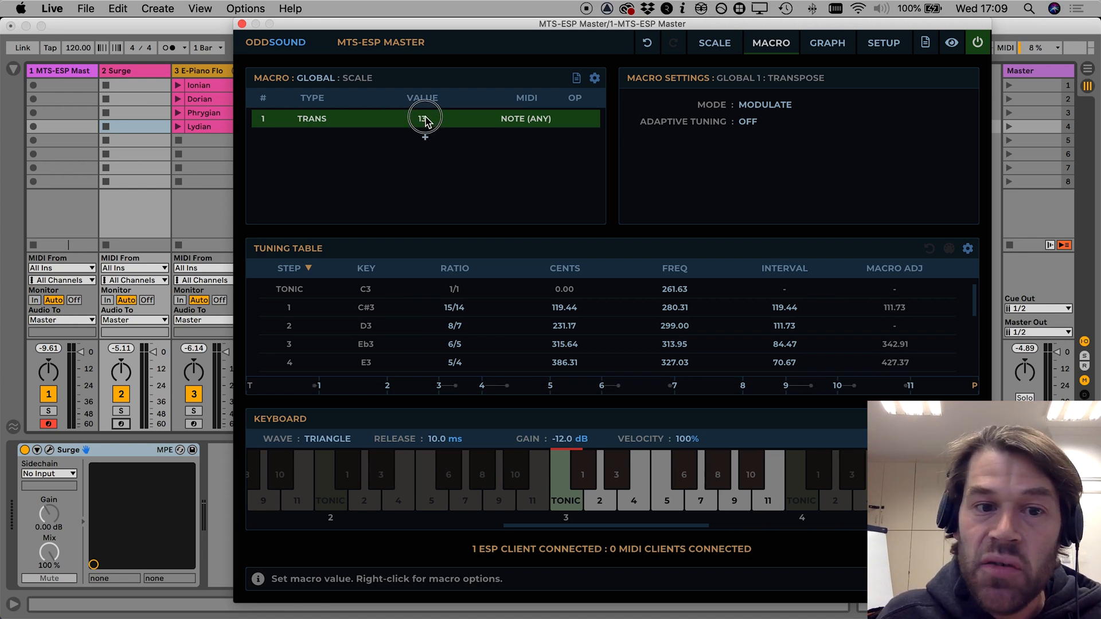
drag(425, 120, 425, 102)
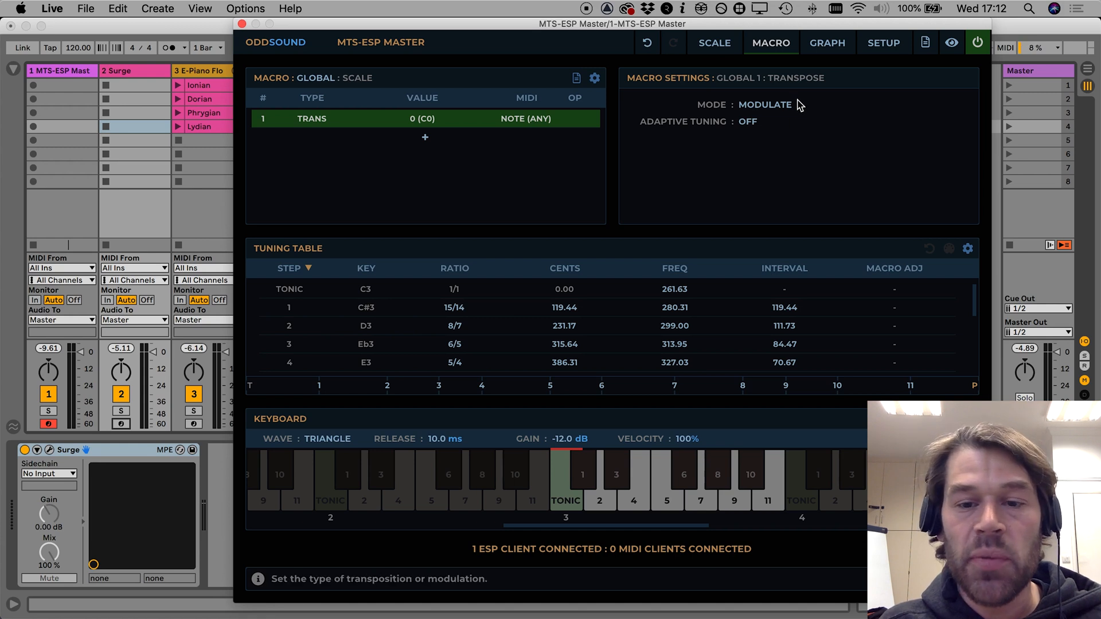
click(766, 104)
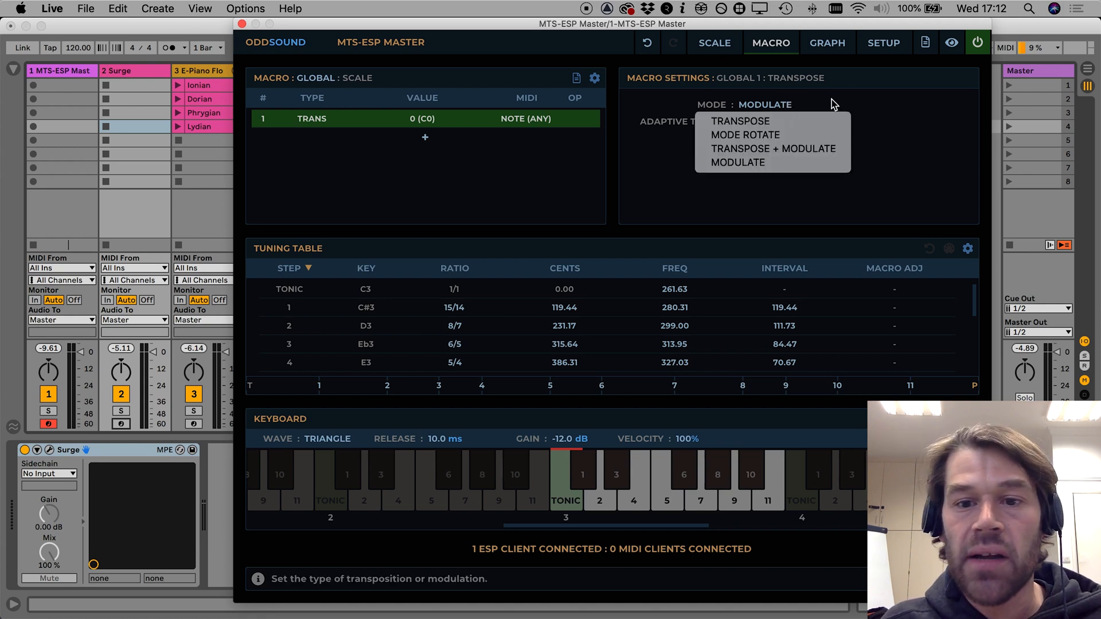
click(738, 162)
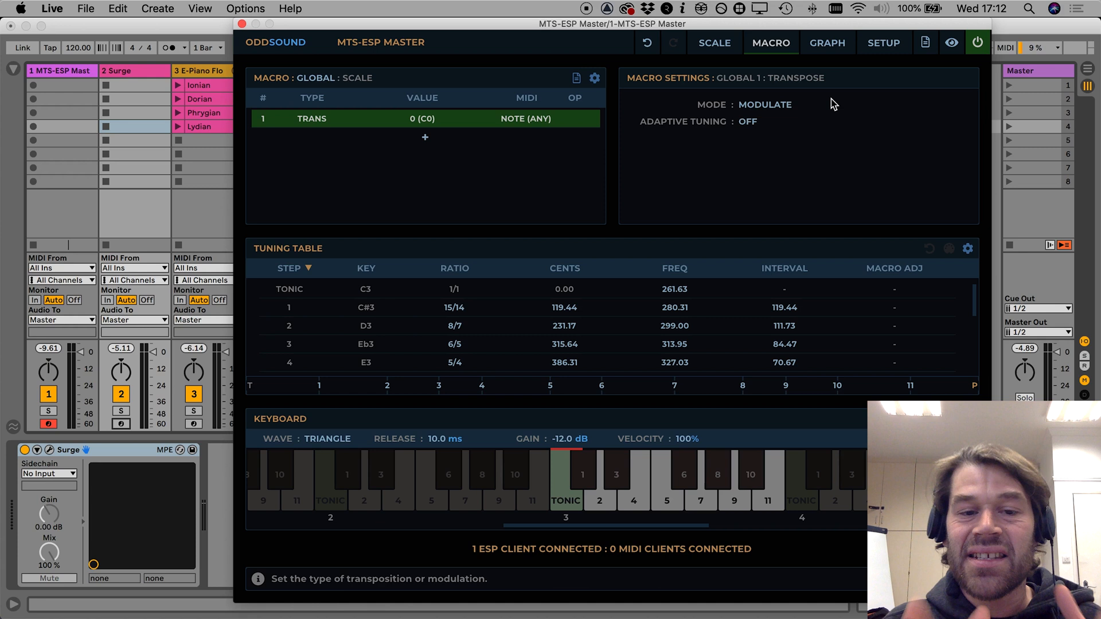